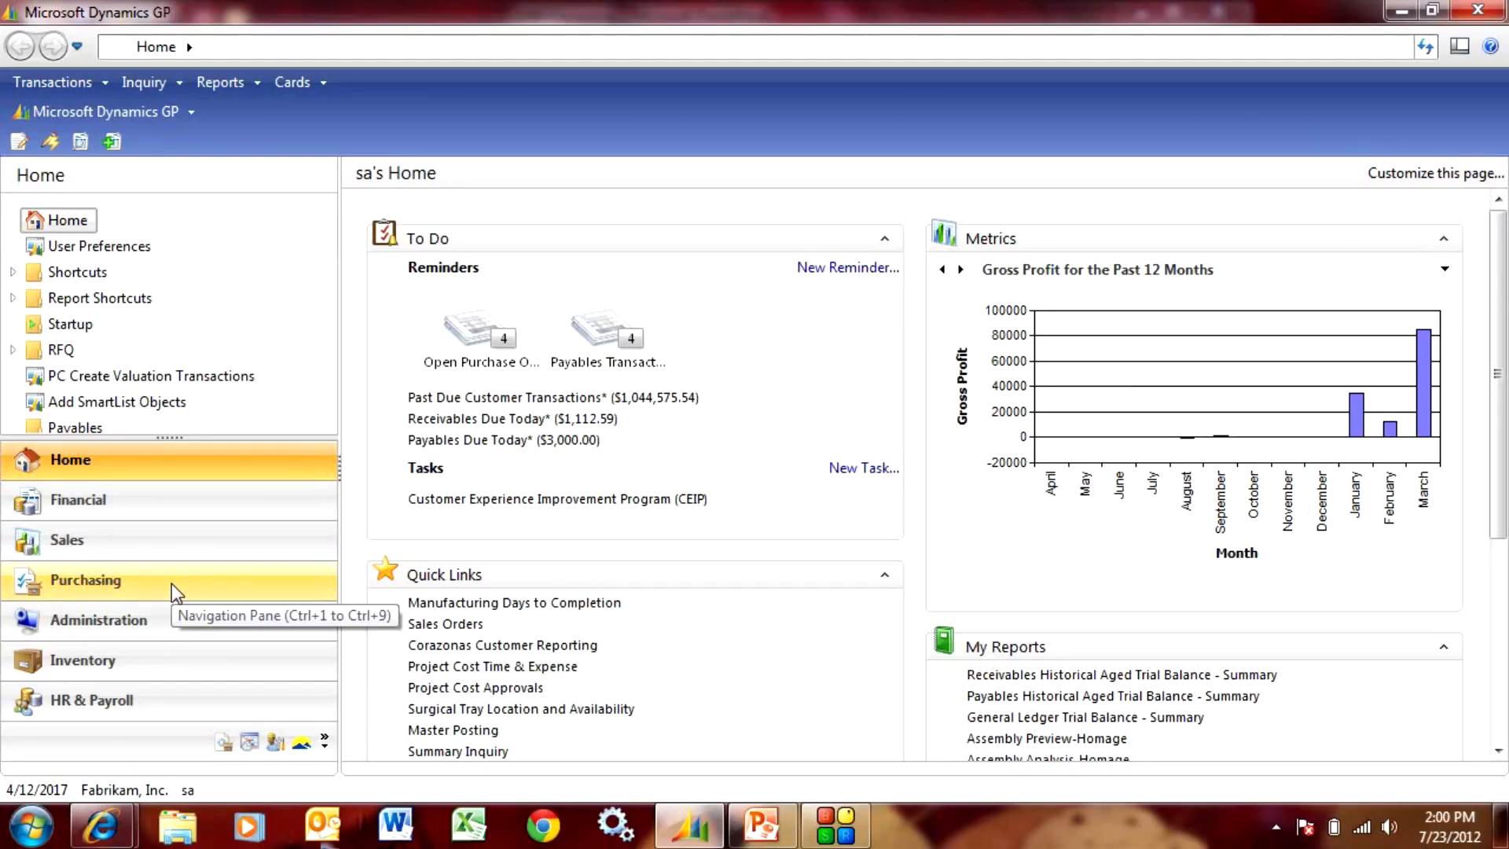
# Go to Purchasing and bring up Vendor Maintenance for vendor MORRIS001, Morris Services
pyautogui.click(84, 580)
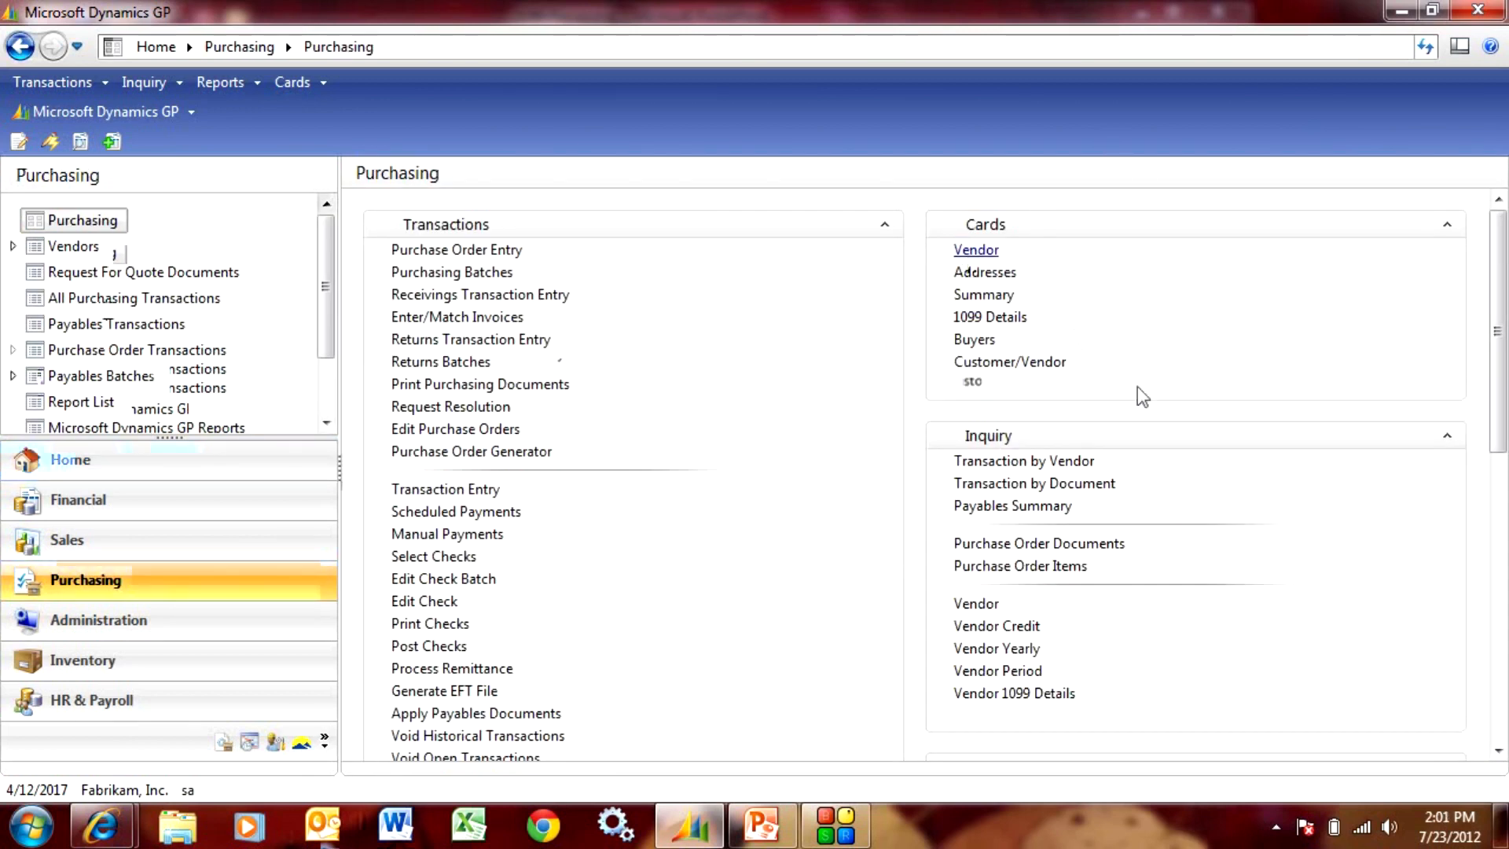
pyautogui.click(975, 250)
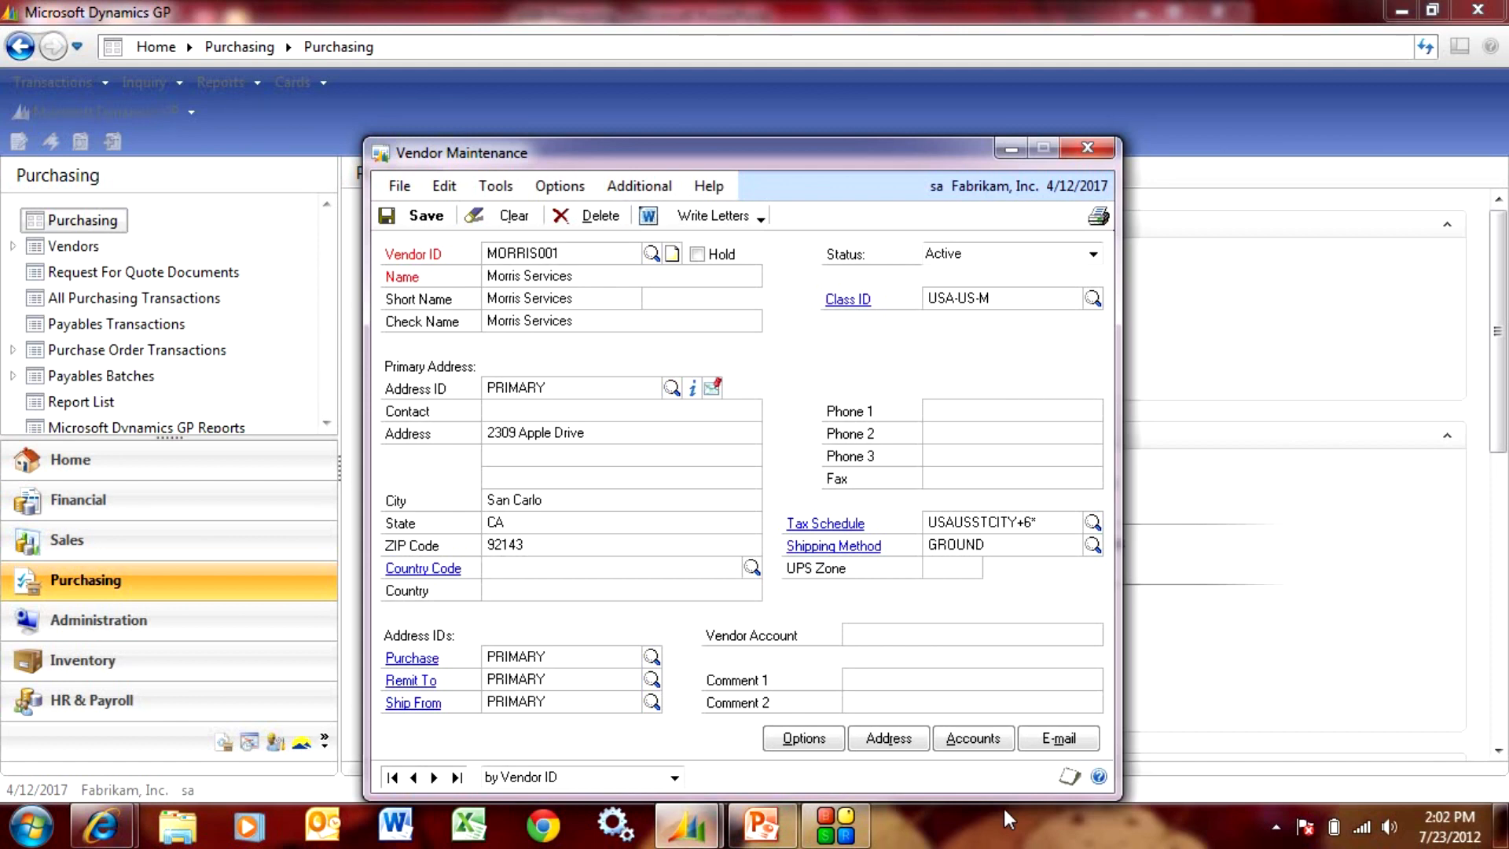
# In Vendor Options set Tax Type Miscellaneous and 1099 Box 7 Nonemployee Compensation, then save the vendor
pyautogui.click(803, 738)
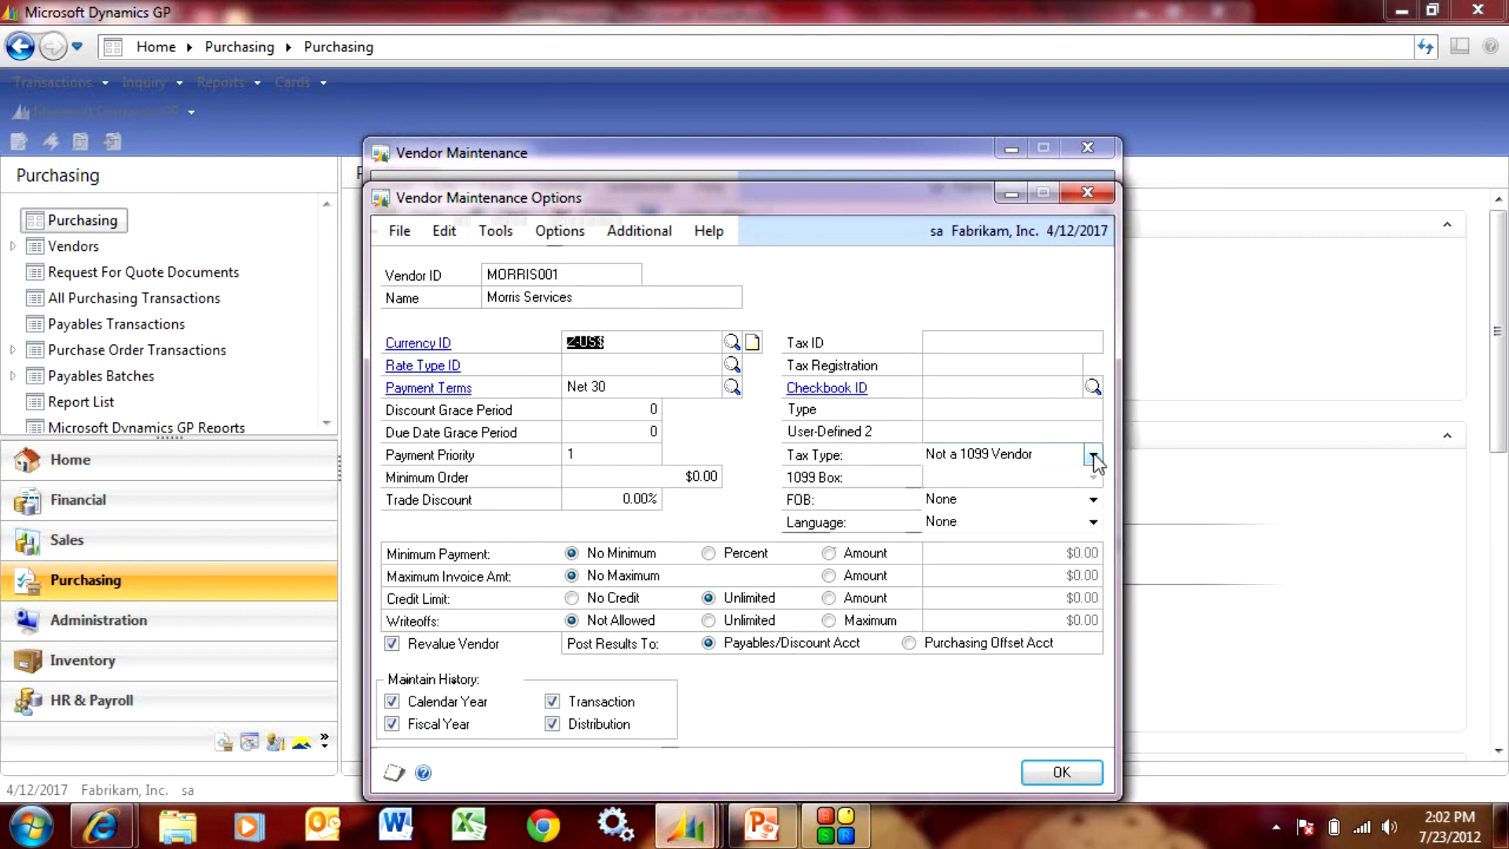
pyautogui.click(1094, 454)
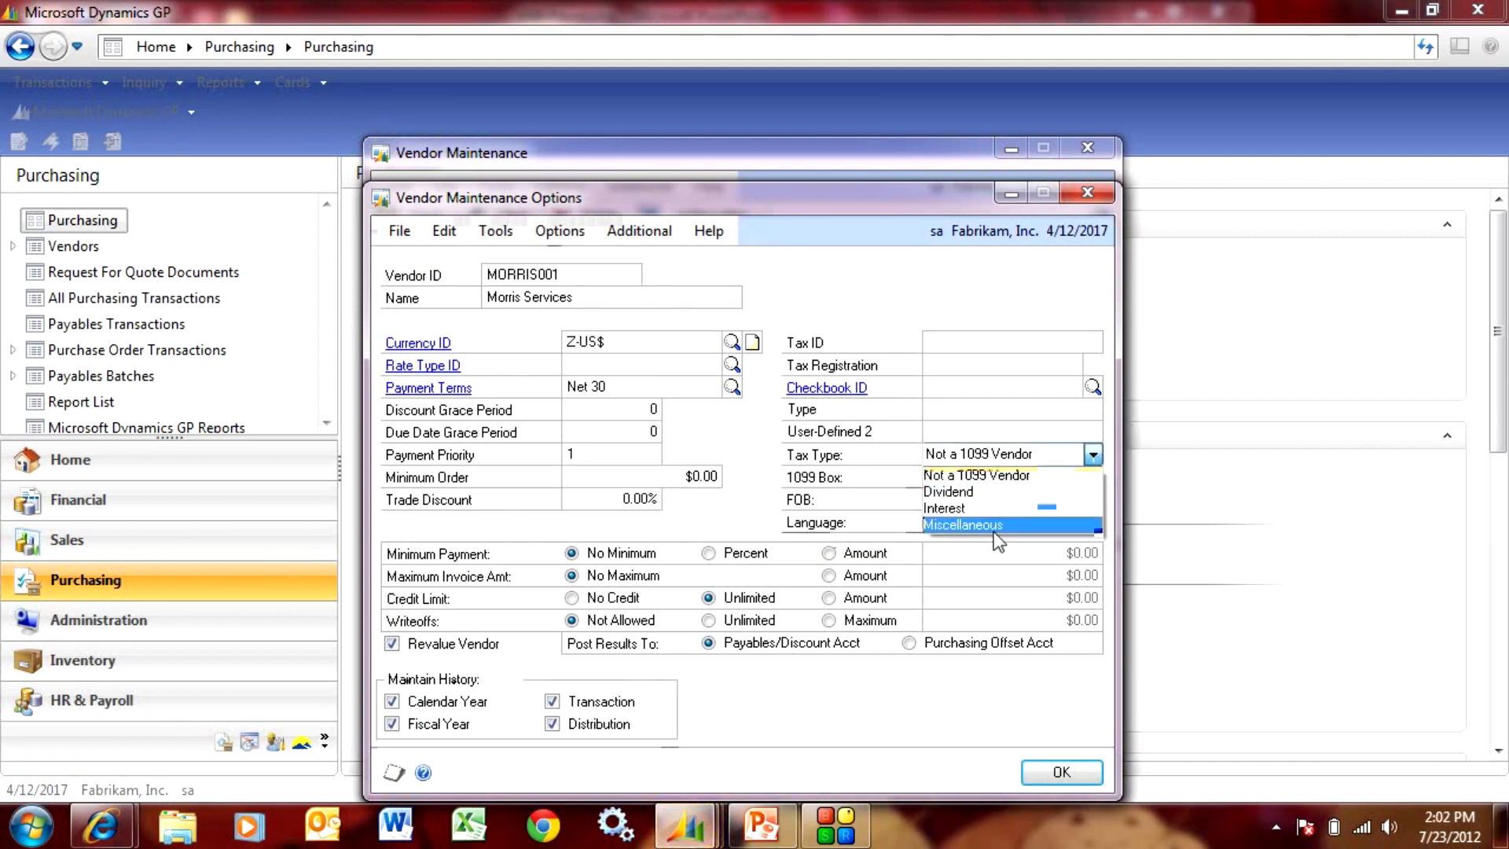
pyautogui.click(962, 525)
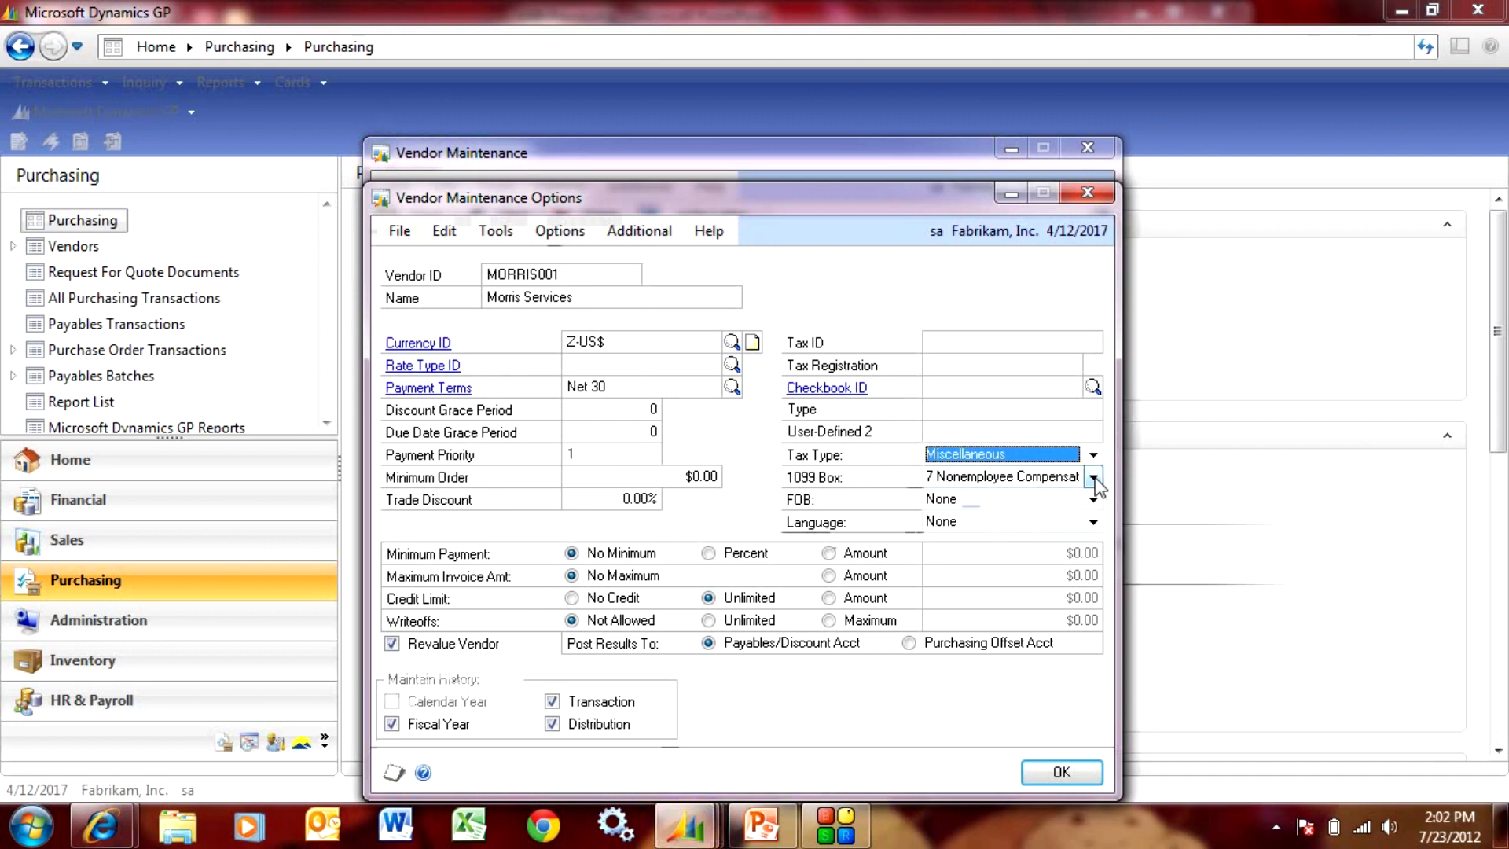
pyautogui.click(1094, 476)
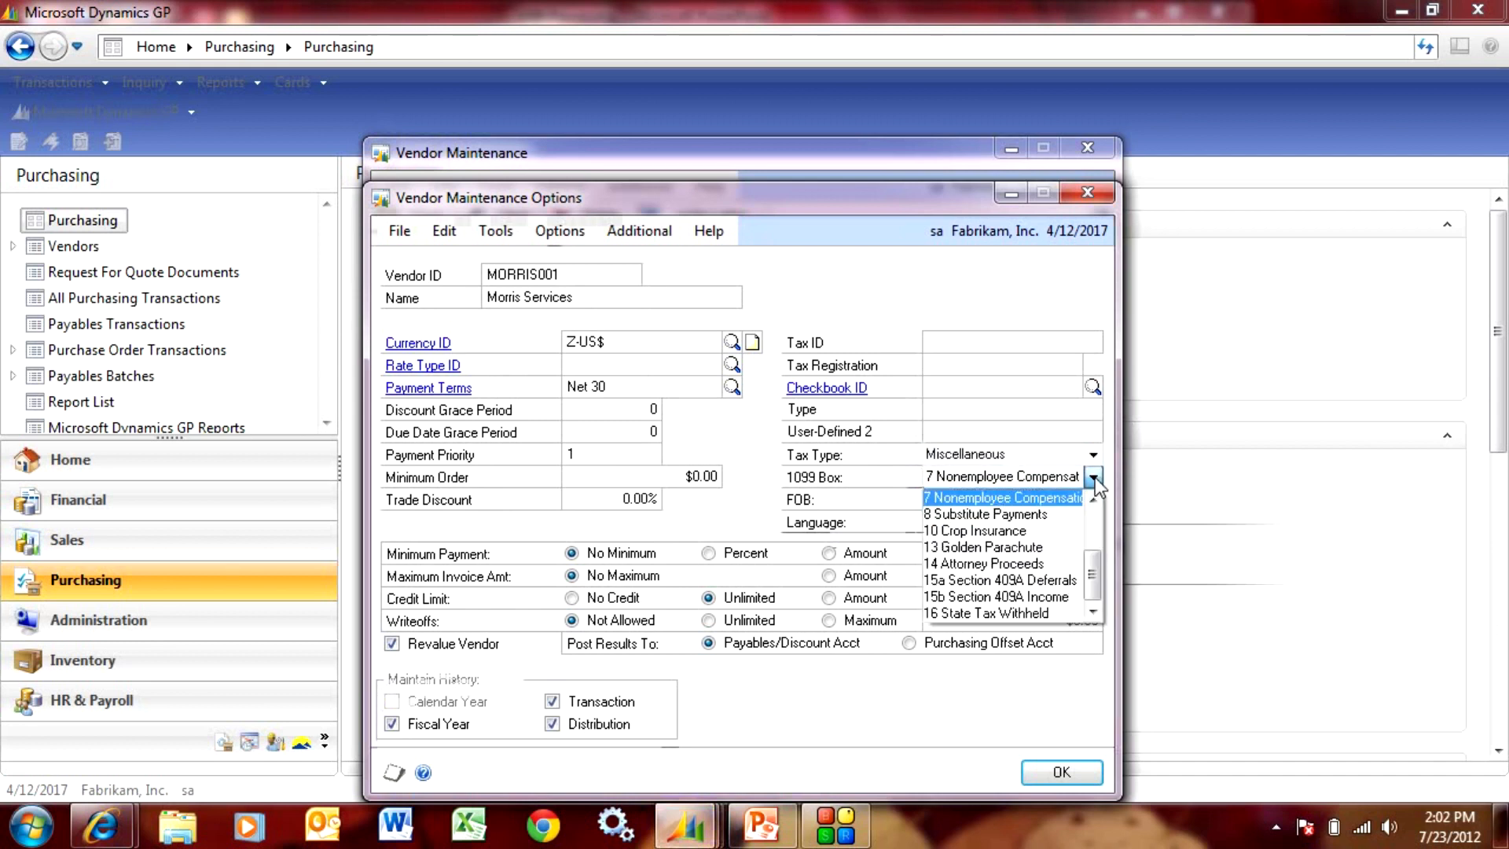
pyautogui.click(1002, 497)
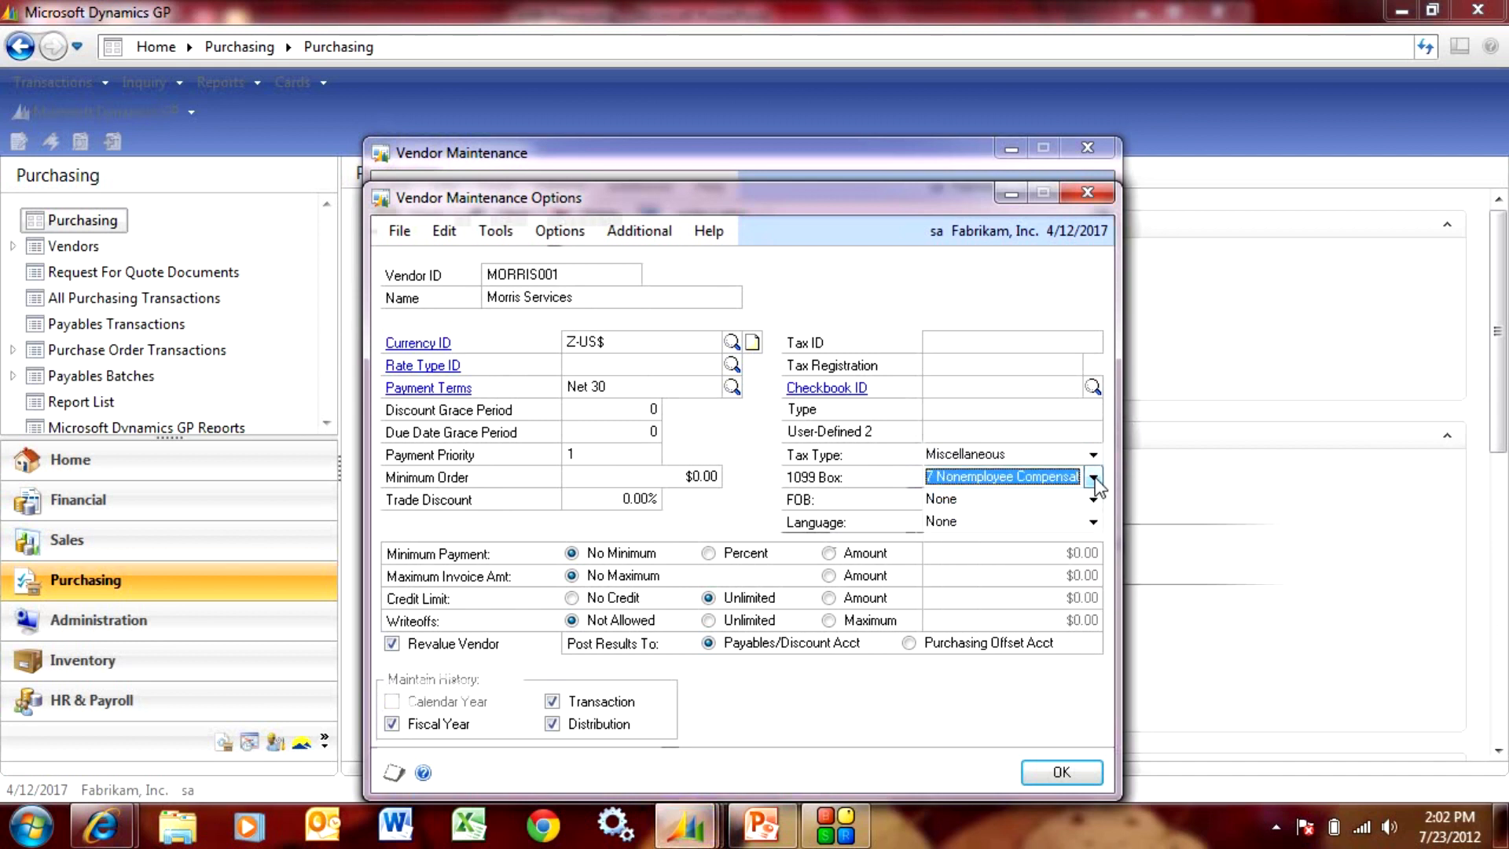
pyautogui.click(1063, 772)
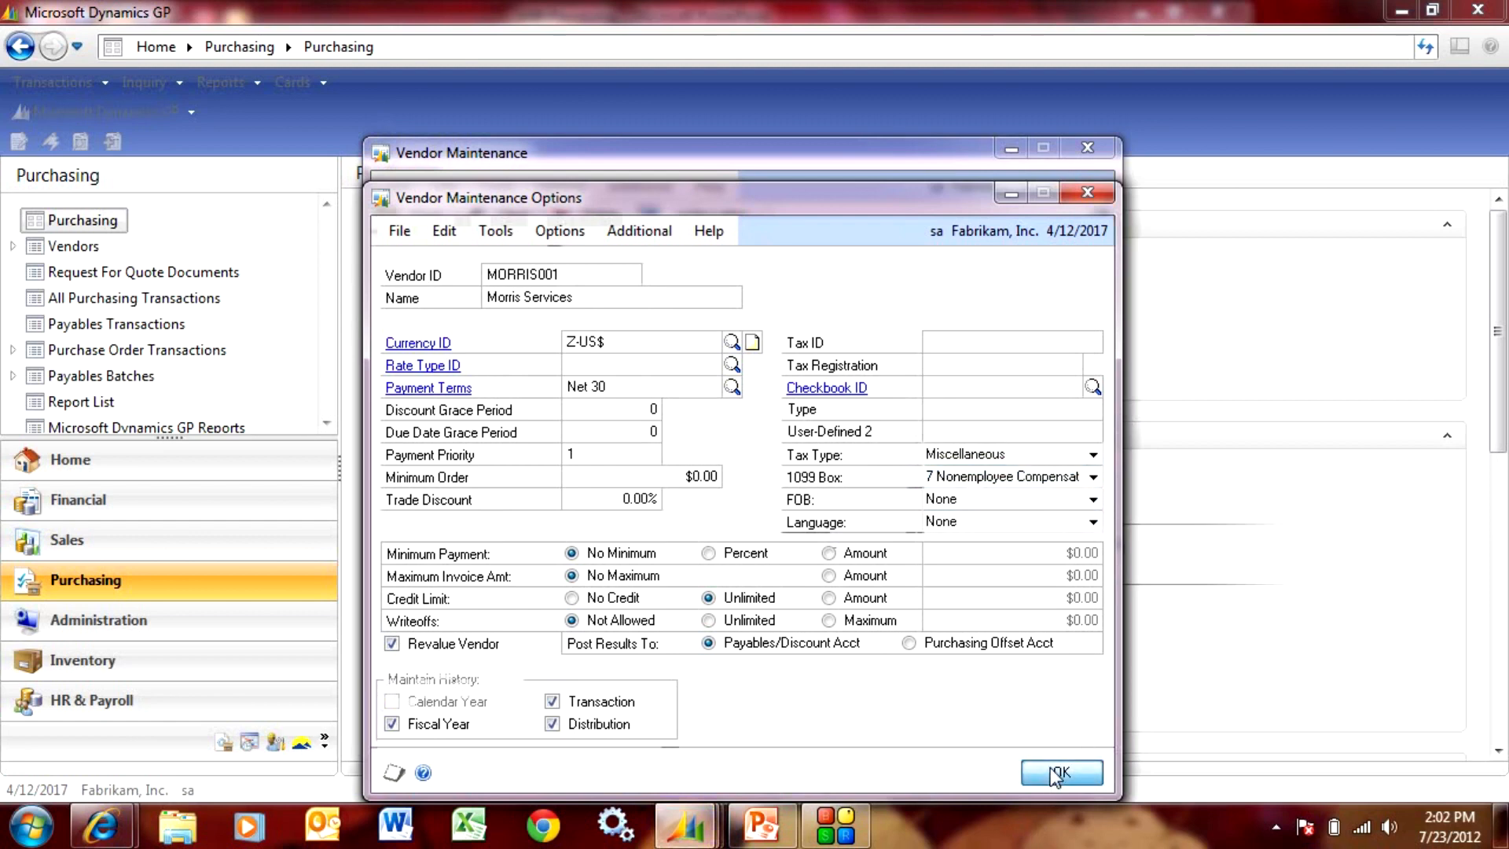
pyautogui.click(1061, 771)
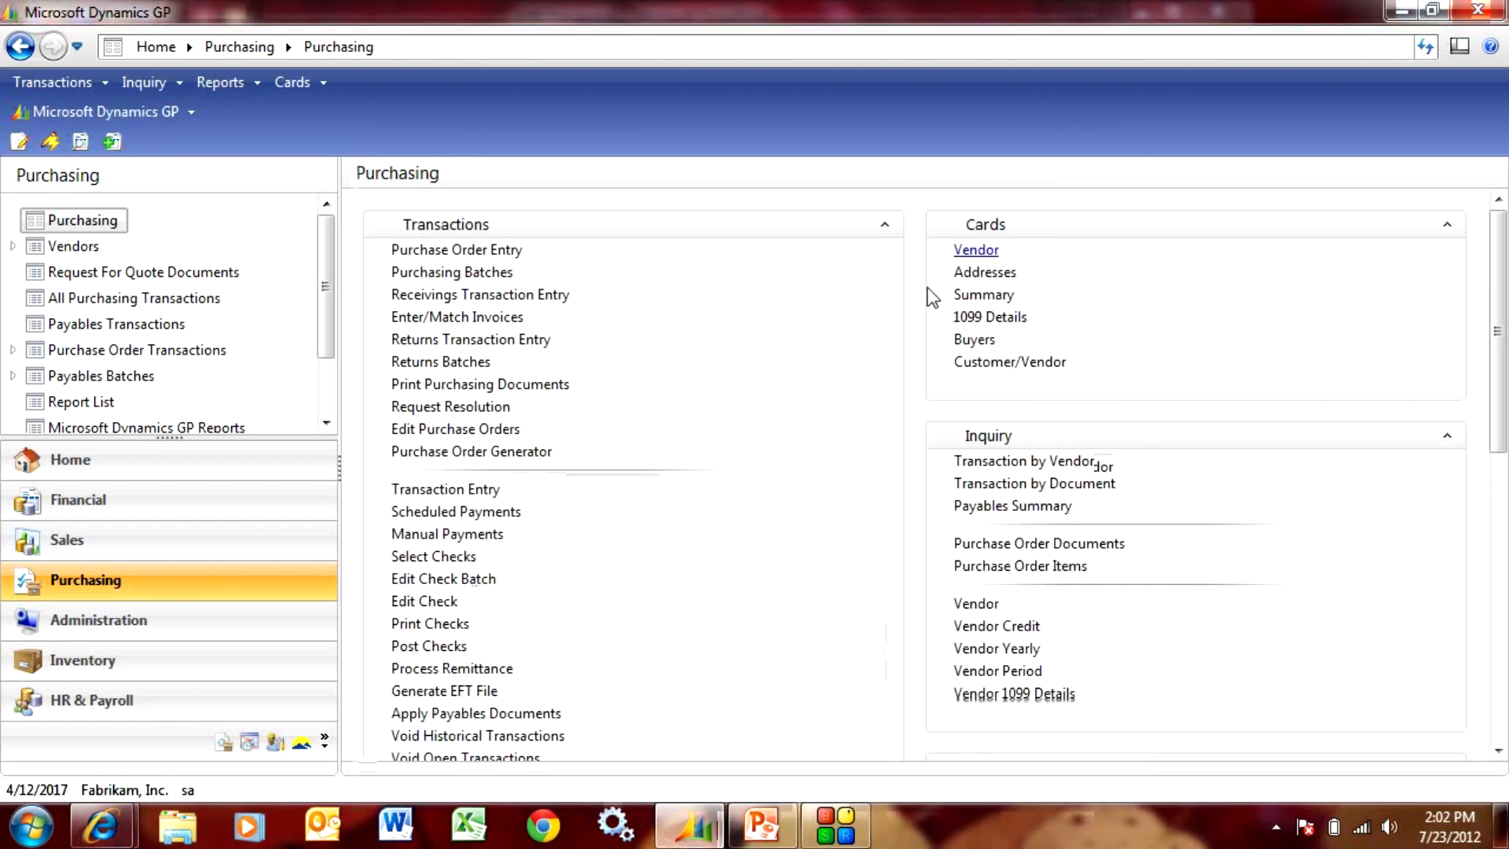
pyautogui.moveTo(876, 335)
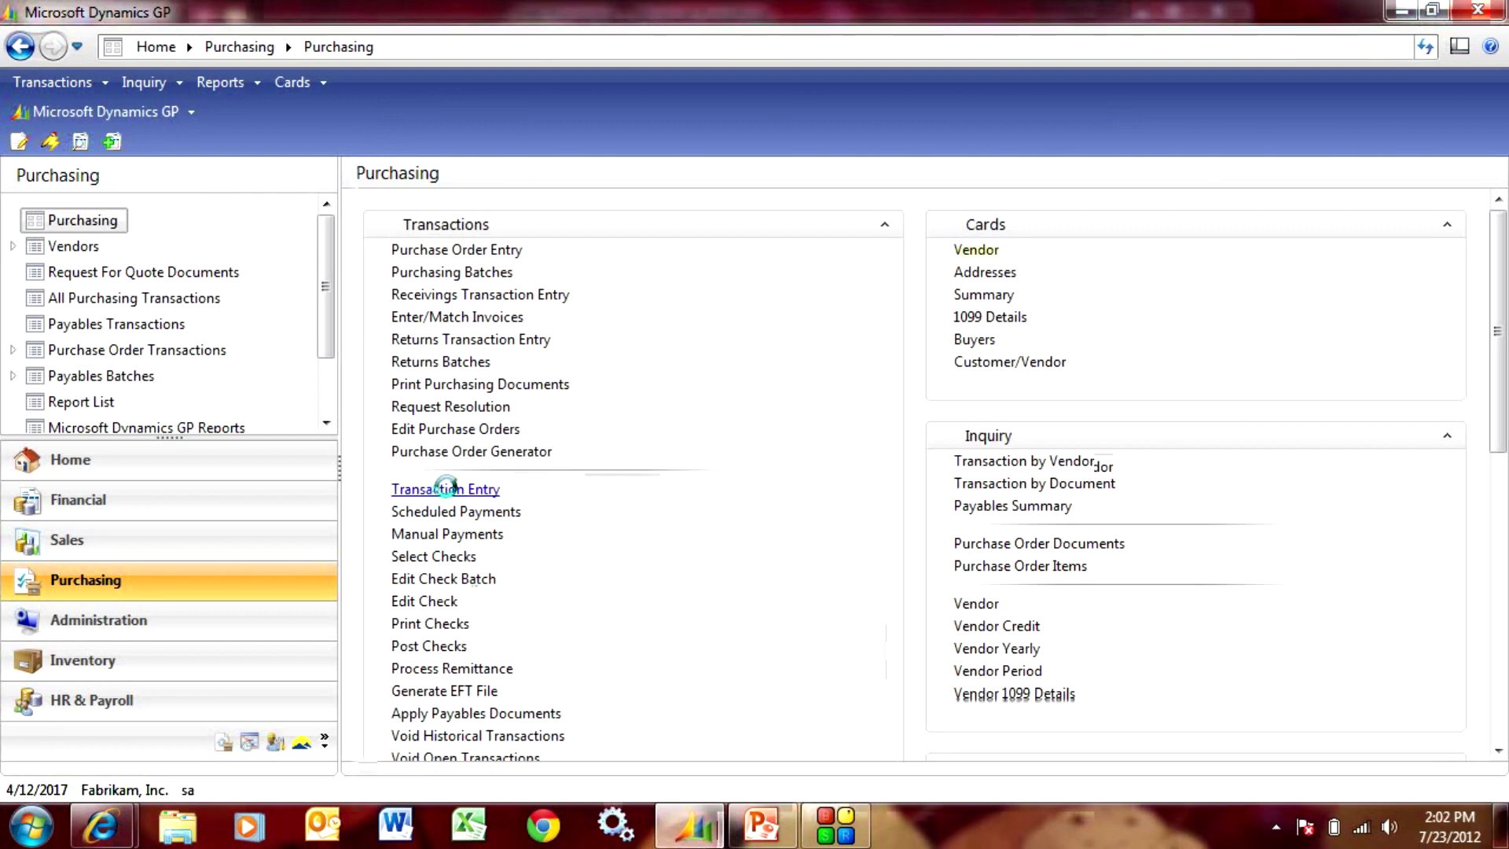
# Start a Payables Transaction Entry invoice described as Service for vendor MORRIS001
pyautogui.click(444, 489)
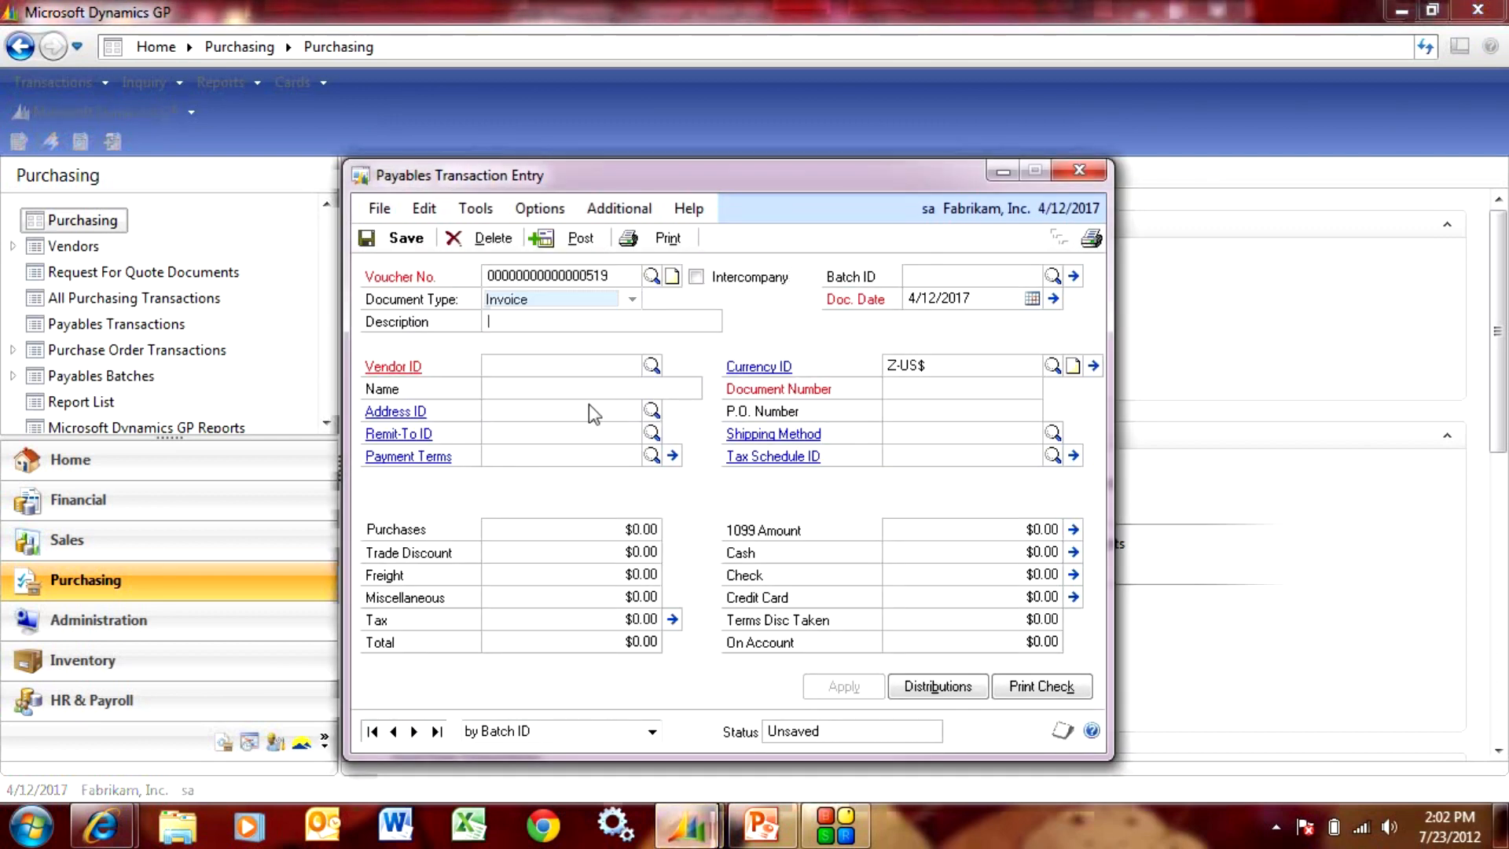
pyautogui.write('Service')
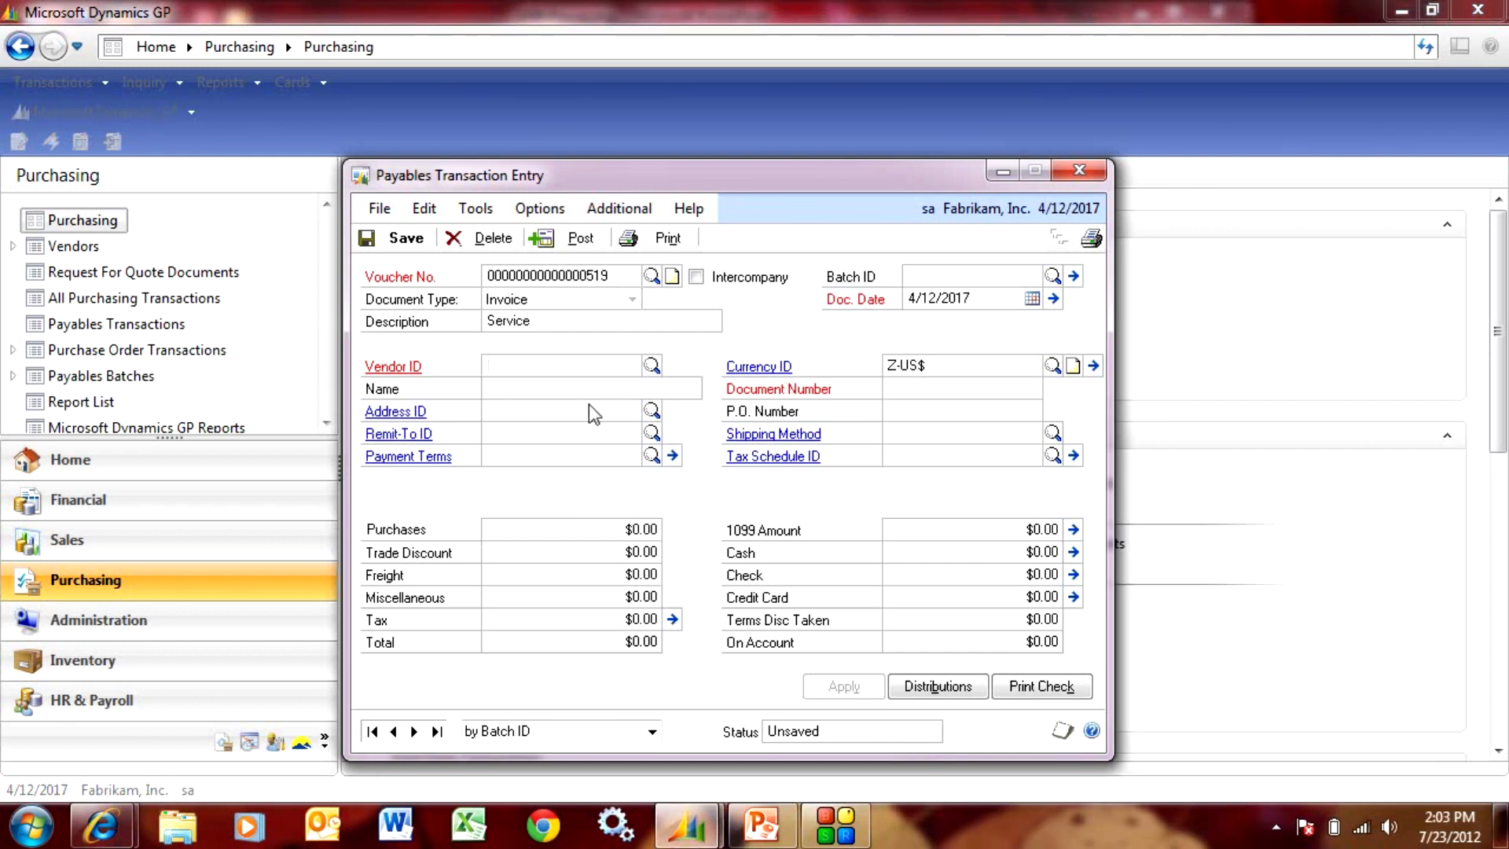
pyautogui.write('MOR')
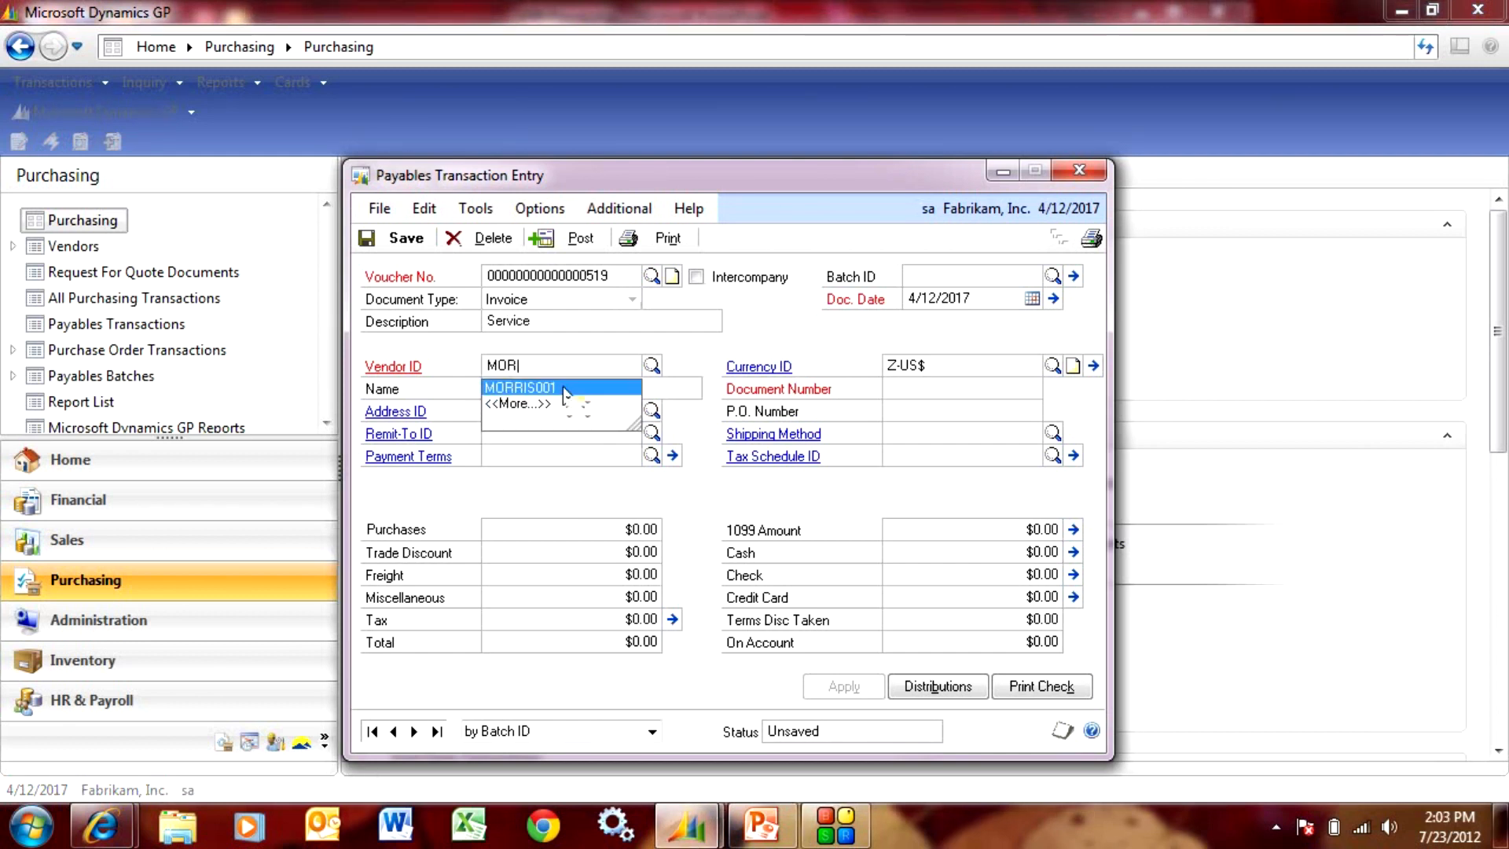
pyautogui.click(543, 386)
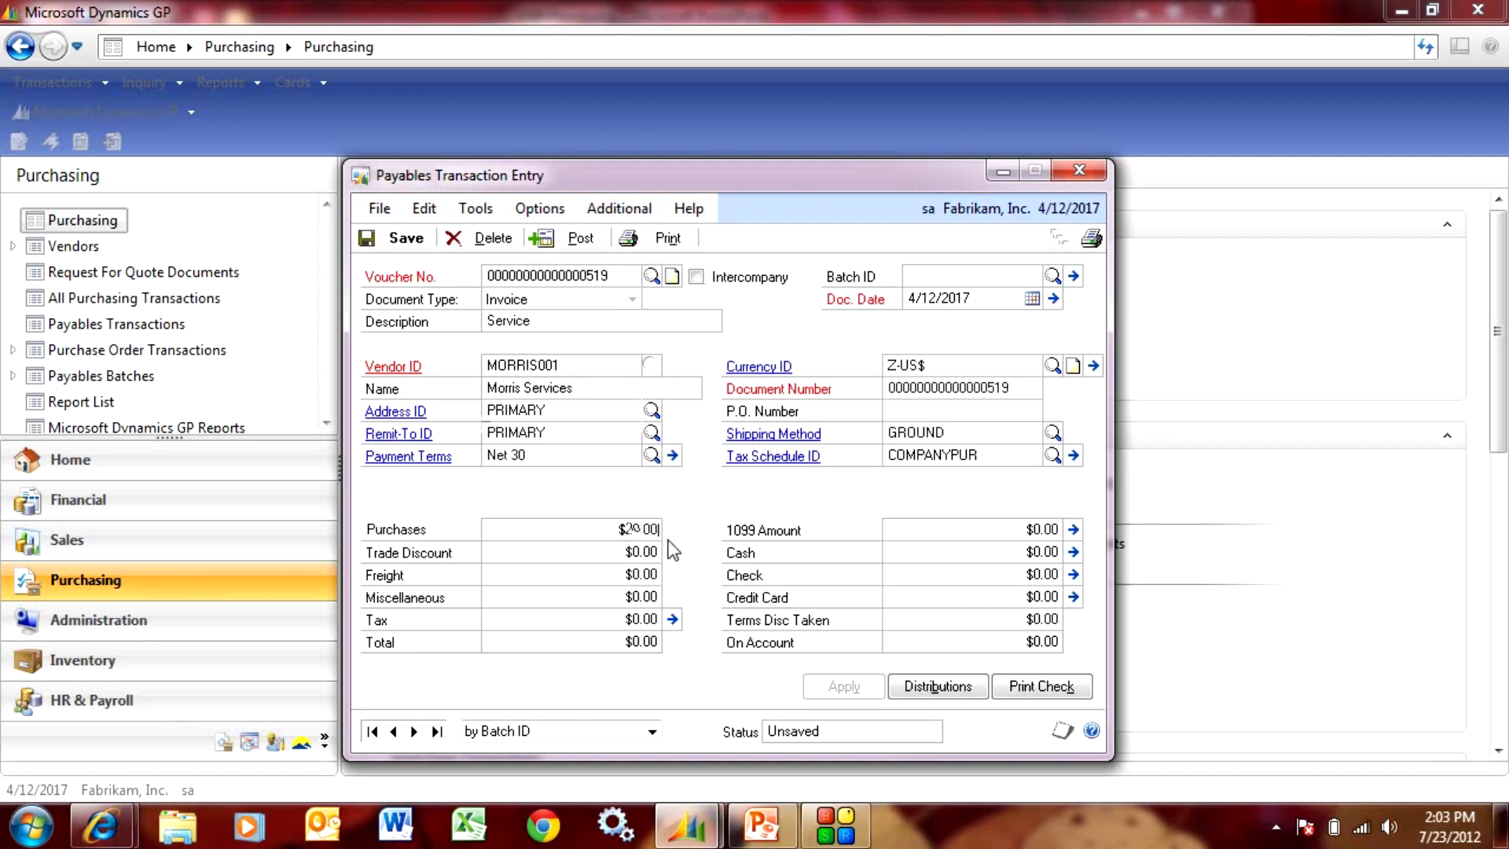
# Commit the $2,000.00 purchase amount so the 1099 amount can be reduced to $1,800.00
pyautogui.press('Tab')
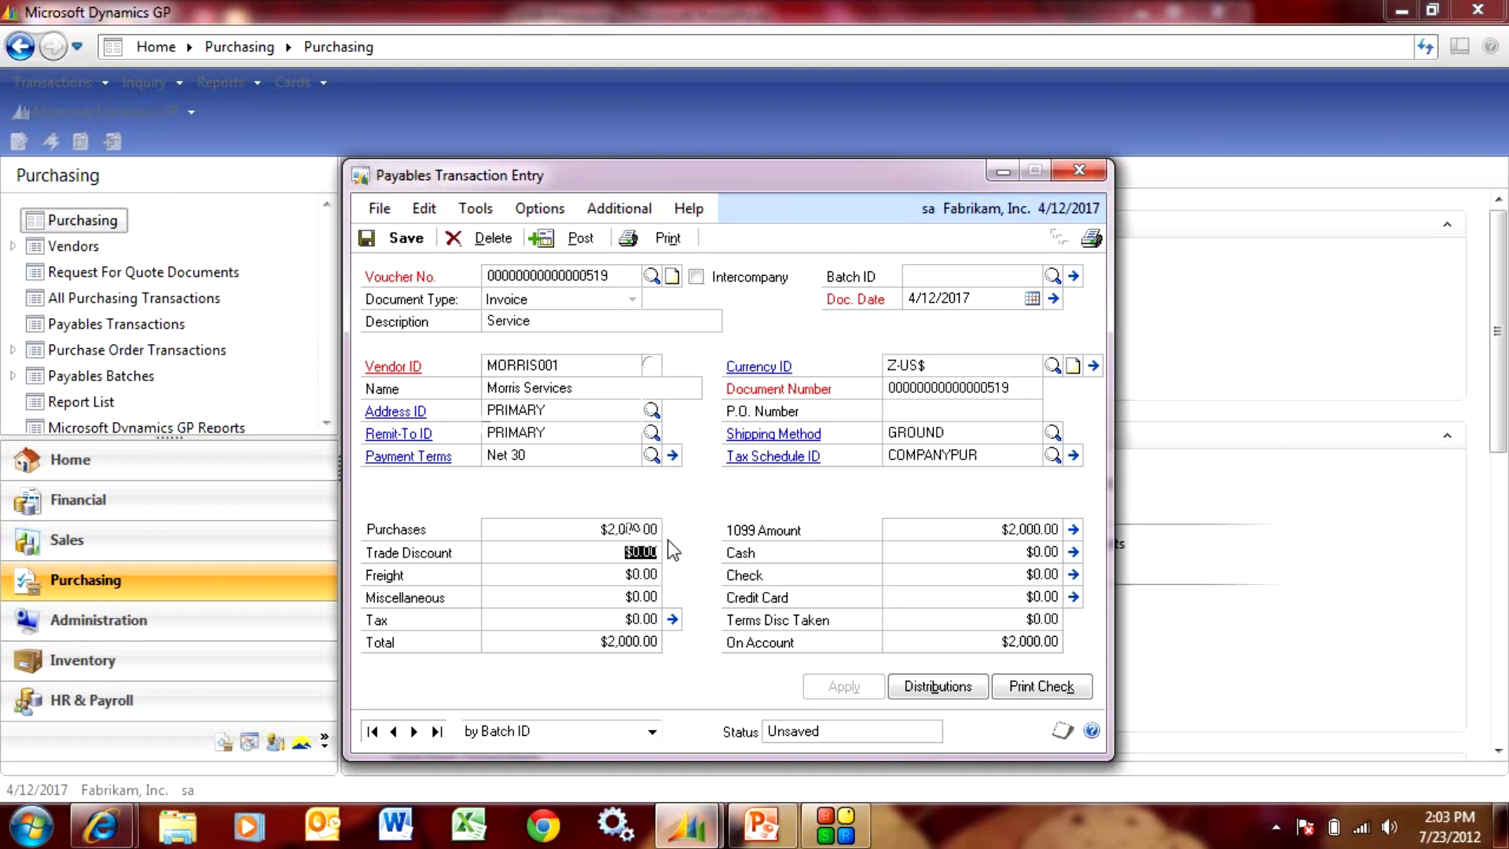
pyautogui.moveTo(997, 534)
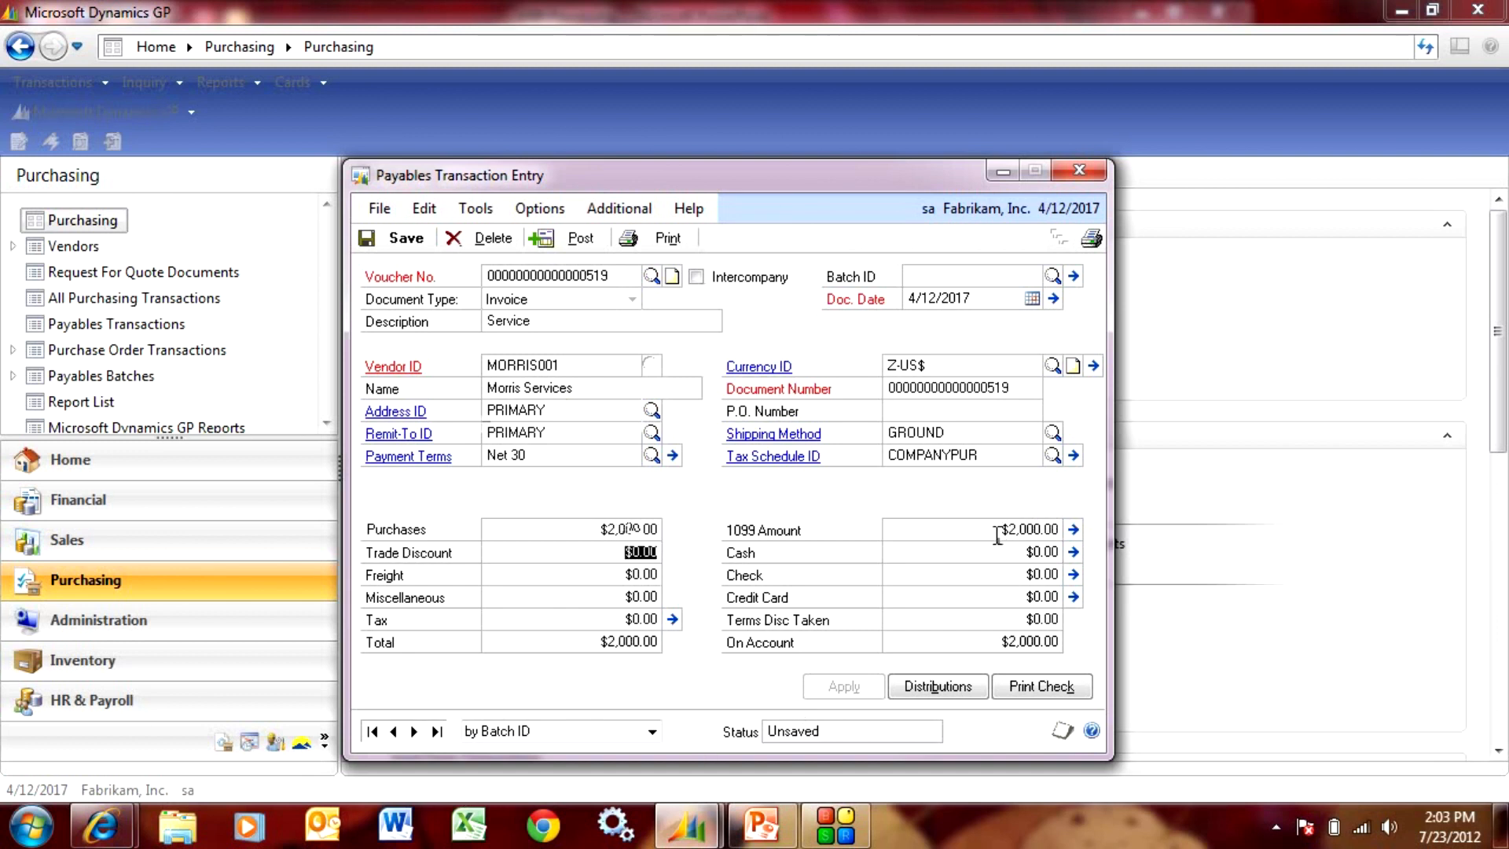
pyautogui.moveTo(968, 525)
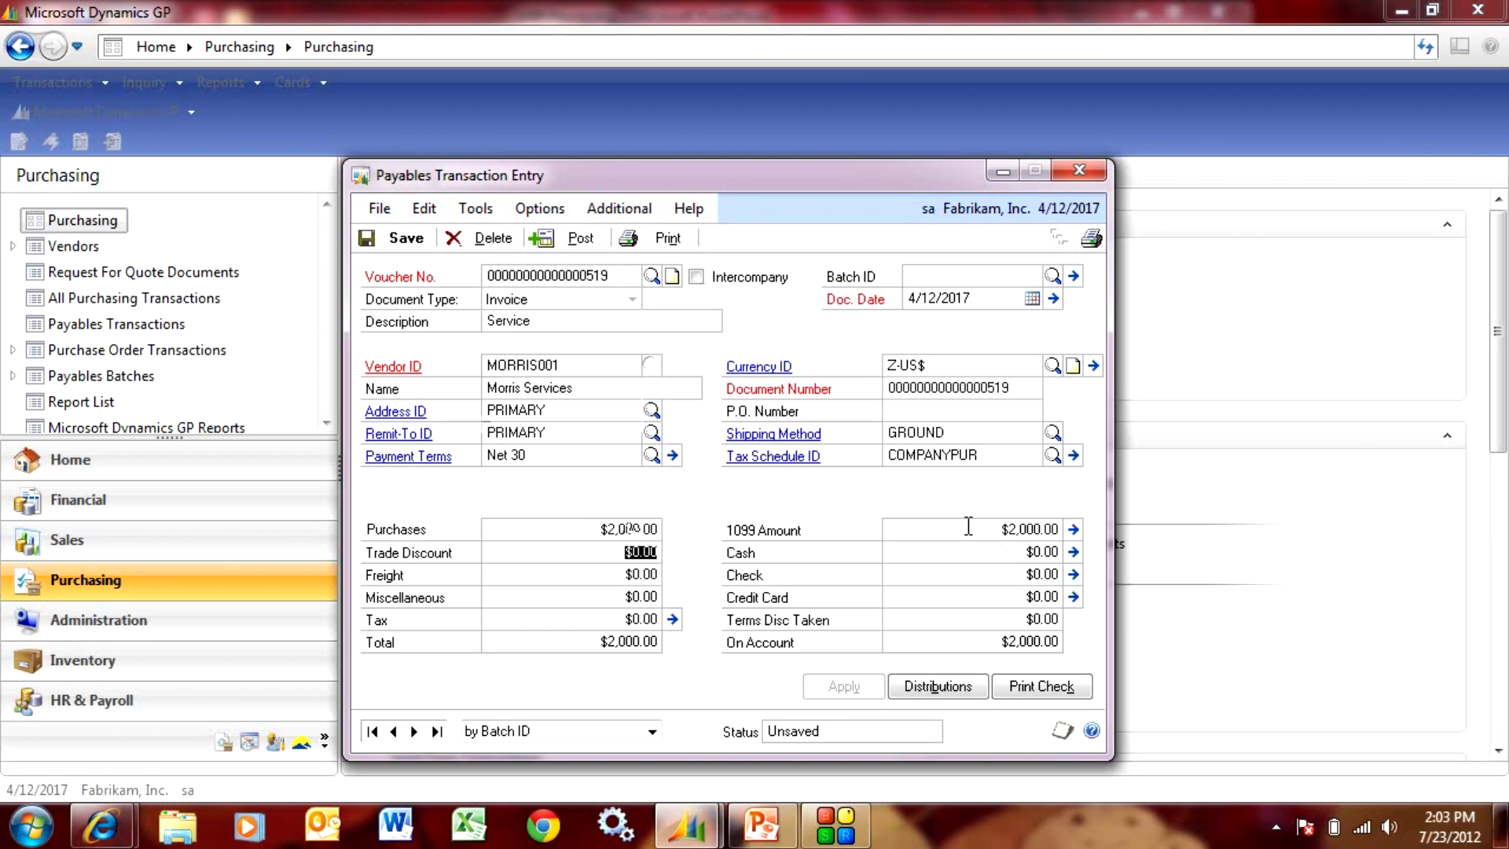
pyautogui.moveTo(971, 528)
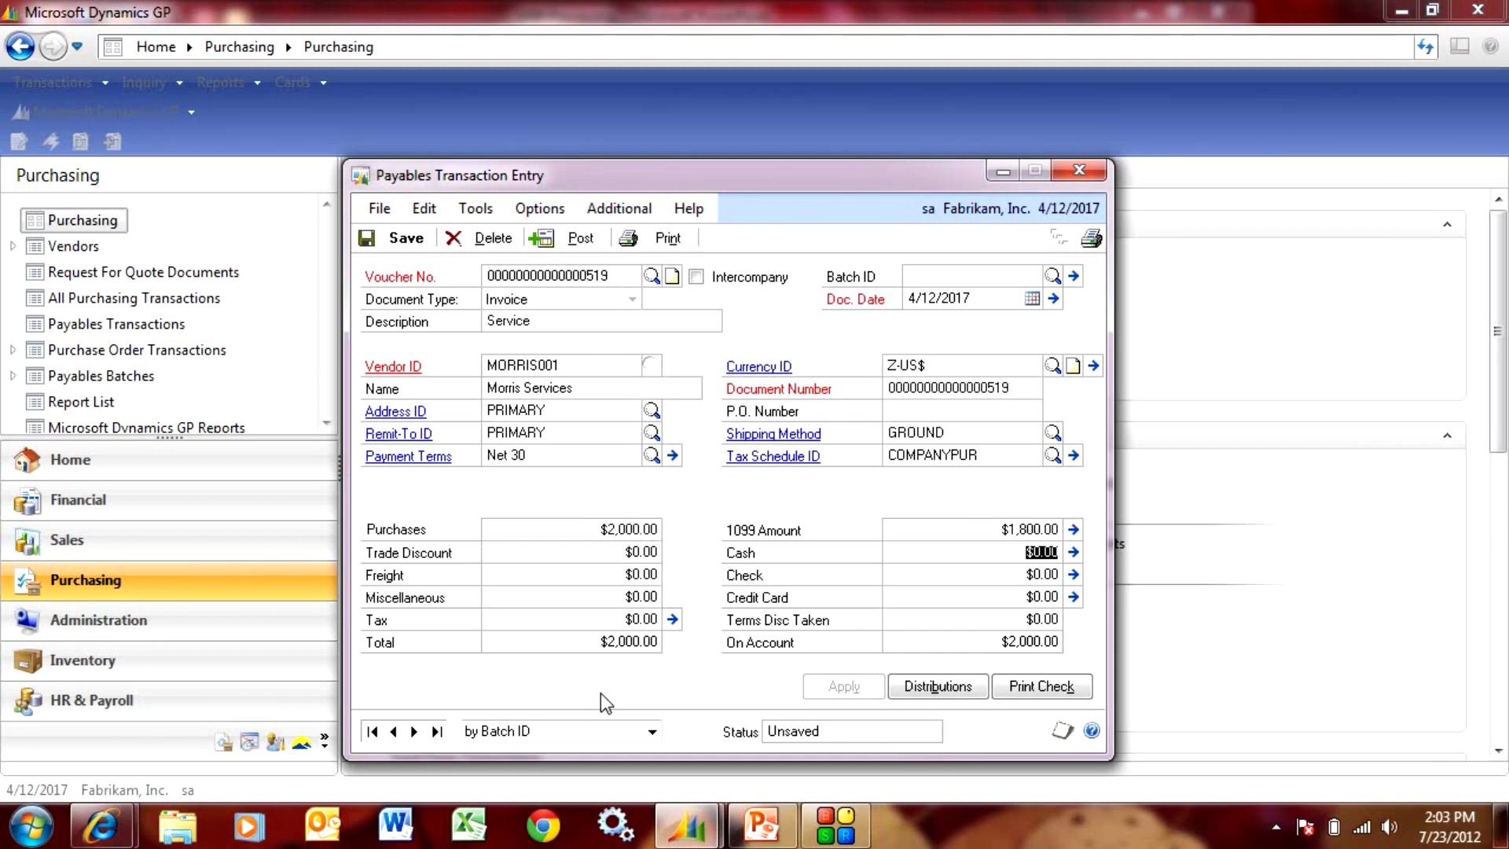
pyautogui.moveTo(579, 286)
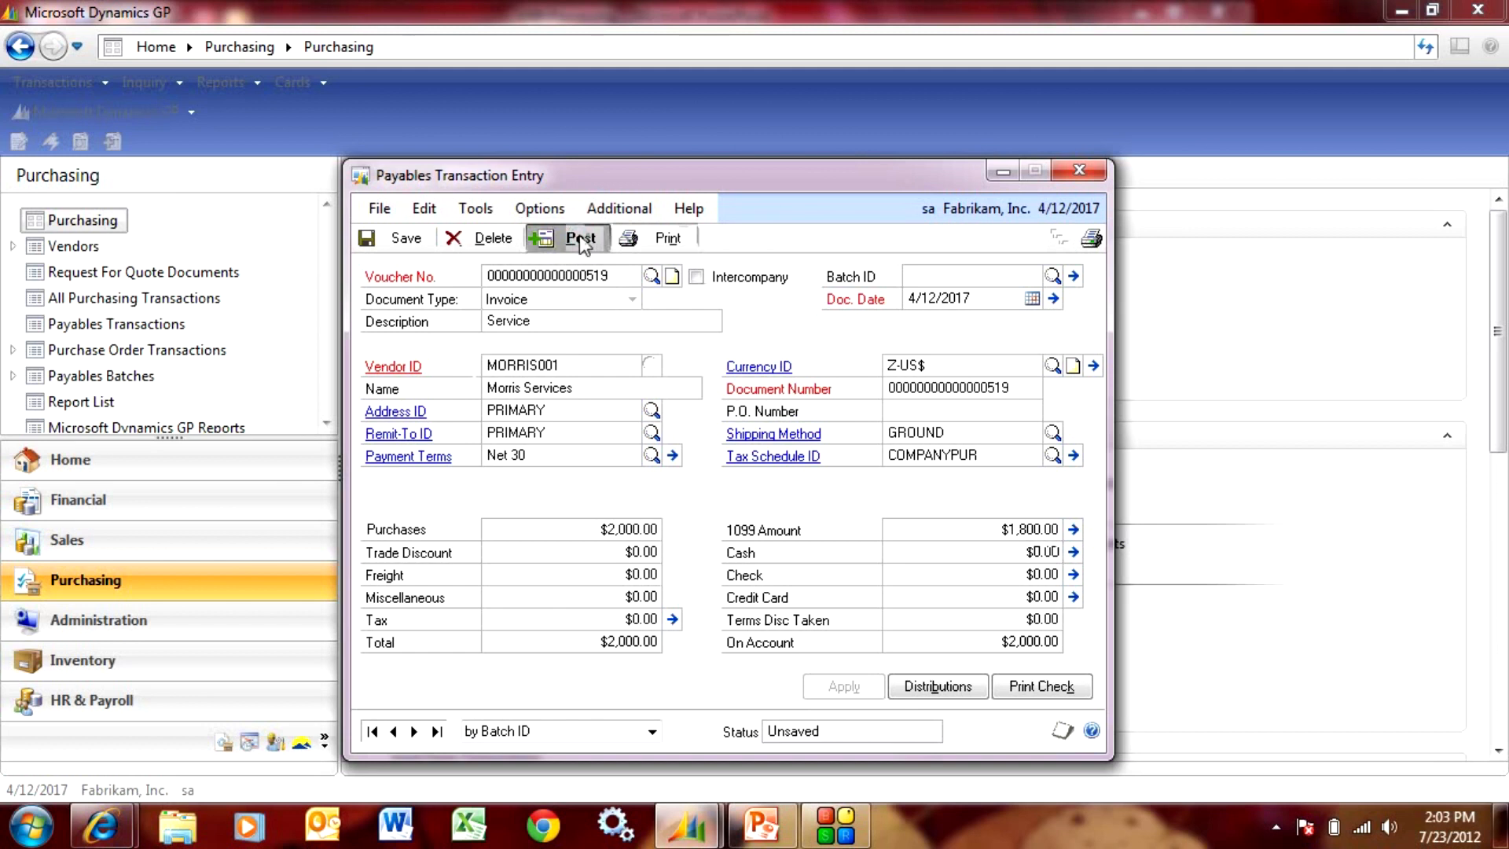
# Post the Morris Services invoice and return to the Purchasing page
pyautogui.click(566, 239)
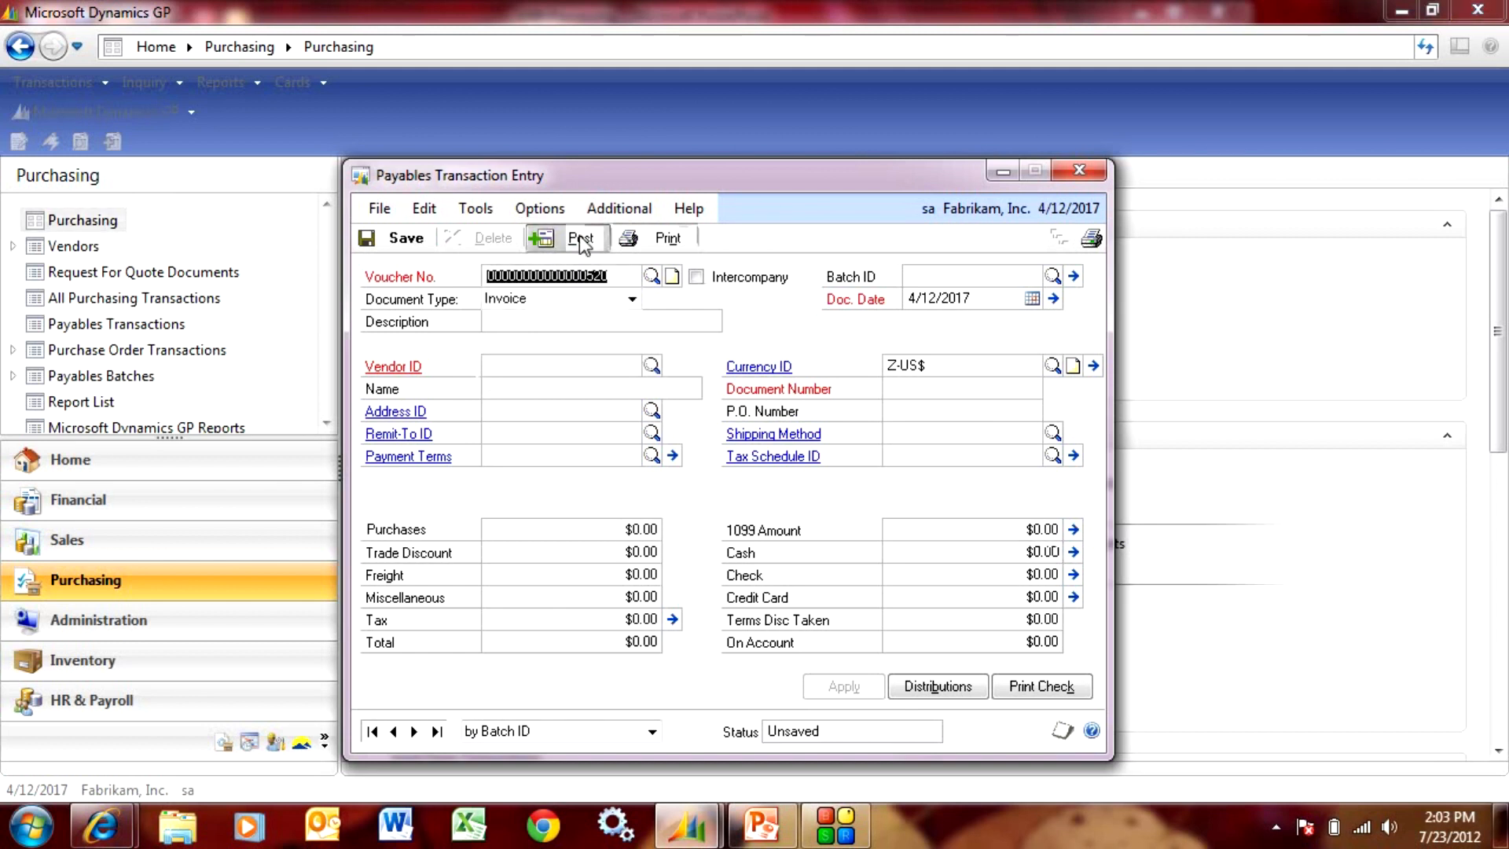
pyautogui.moveTo(1138, 183)
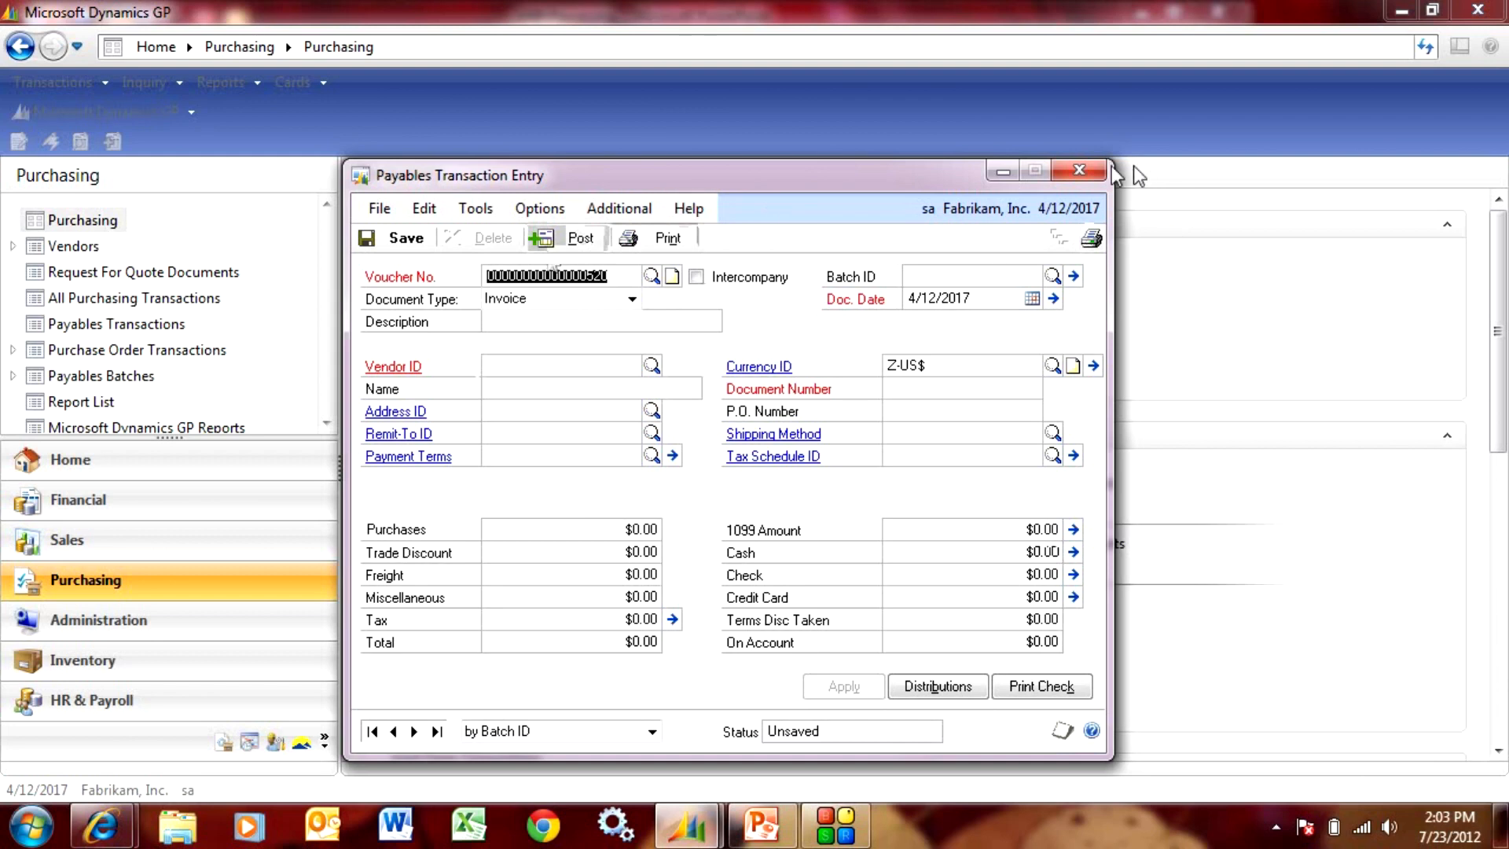
pyautogui.click(1078, 170)
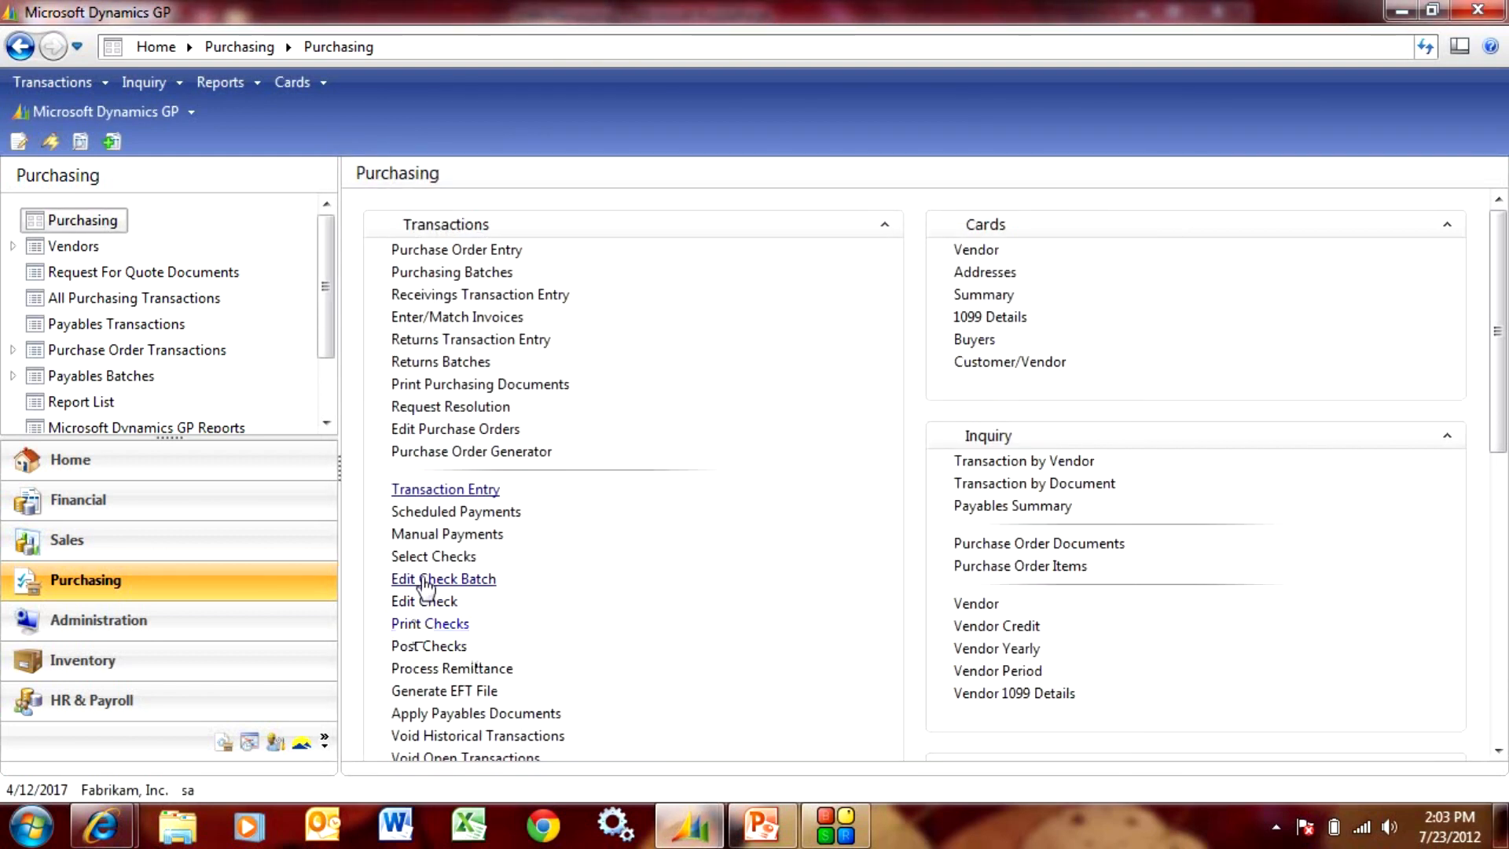
# Create check batch 1099STEVE on UPTOWN TRUST and mark MORRIS001's $2,000.00 voucher for payment
pyautogui.click(443, 579)
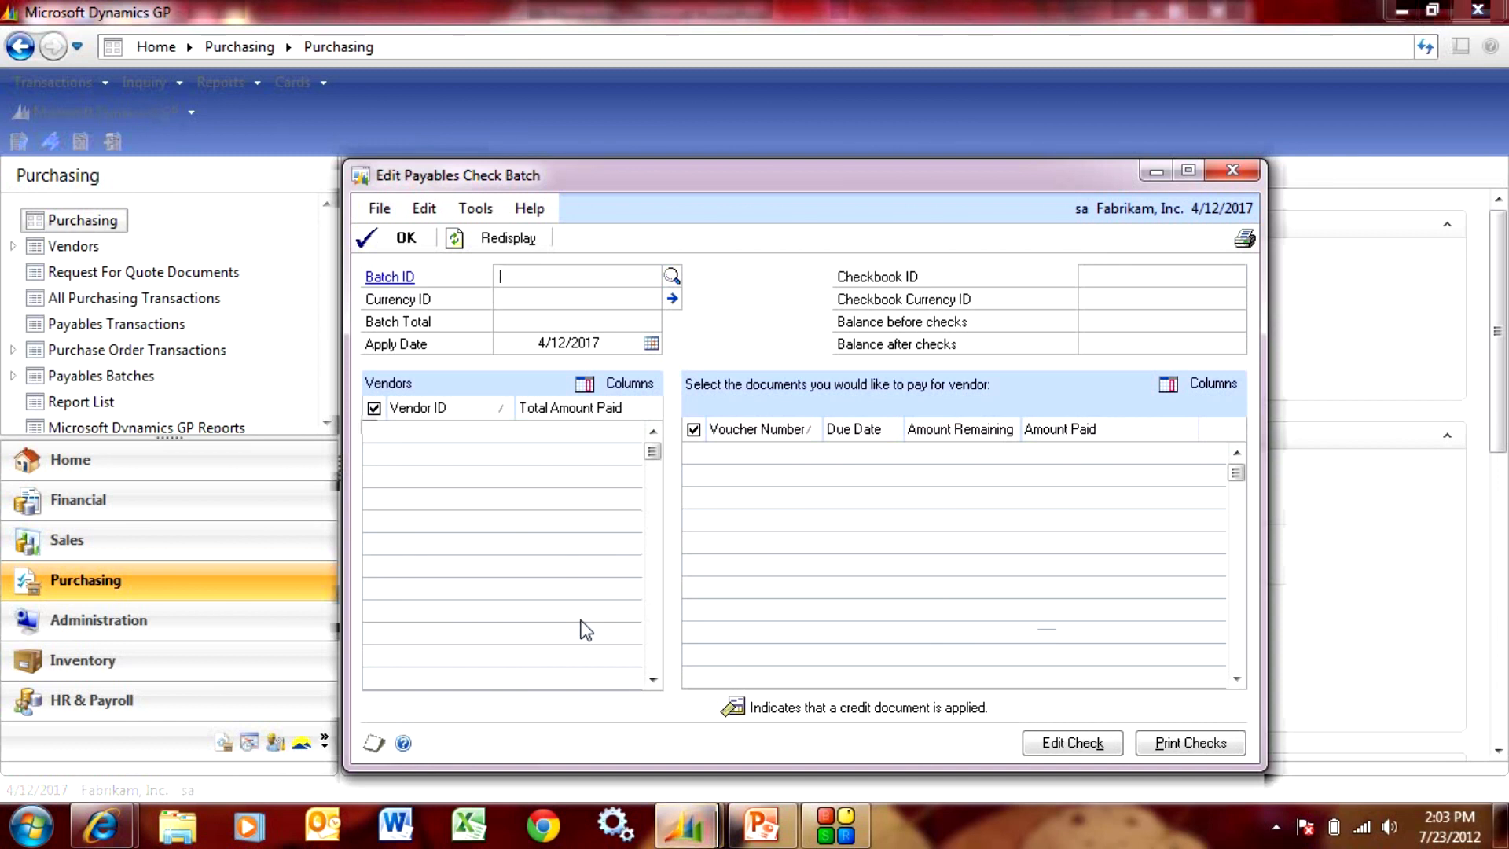
pyautogui.write('1099STEVE')
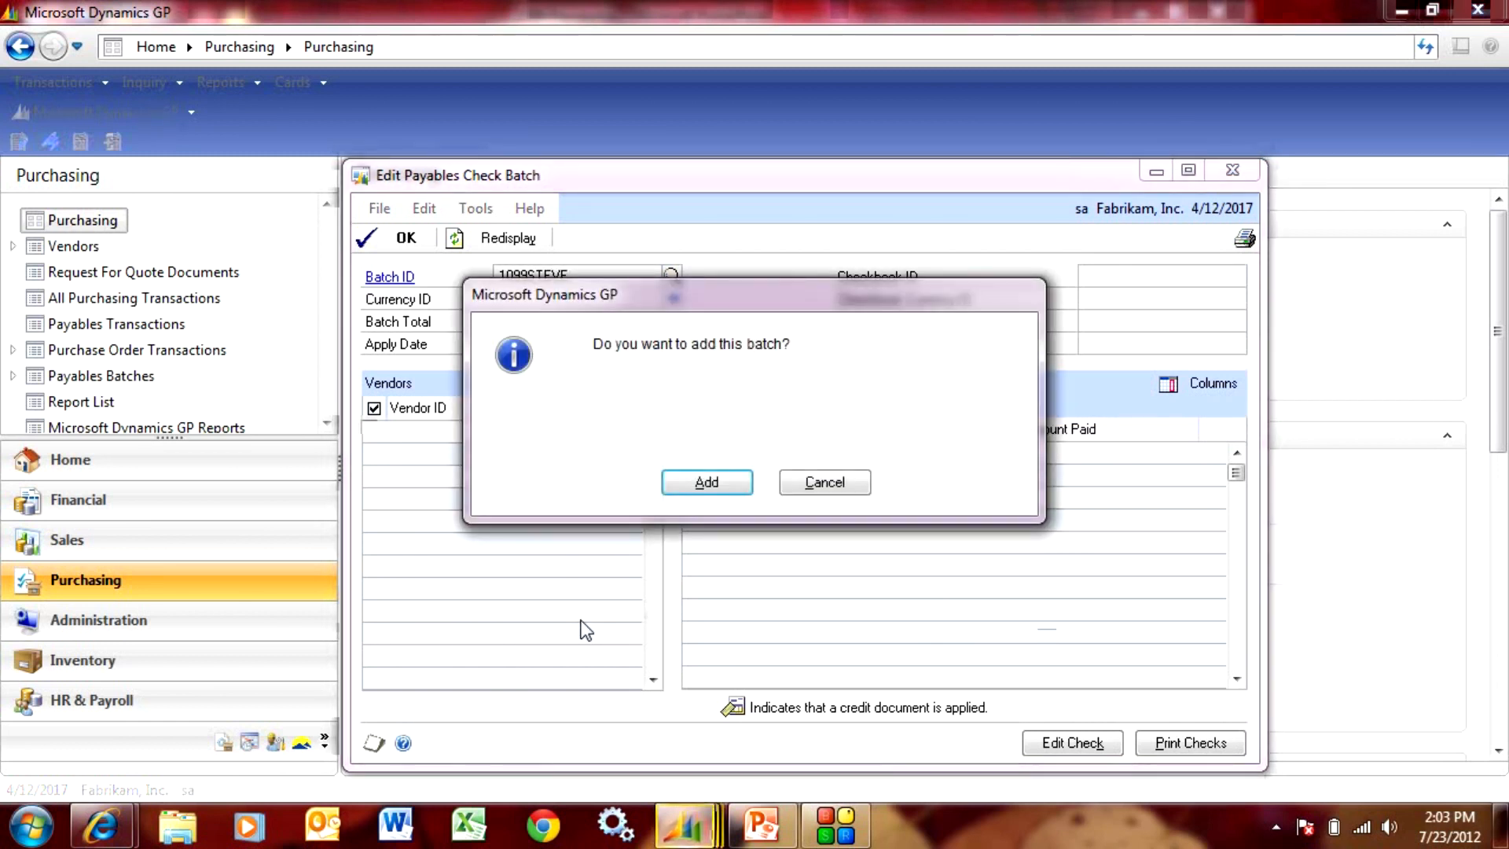
pyautogui.click(707, 482)
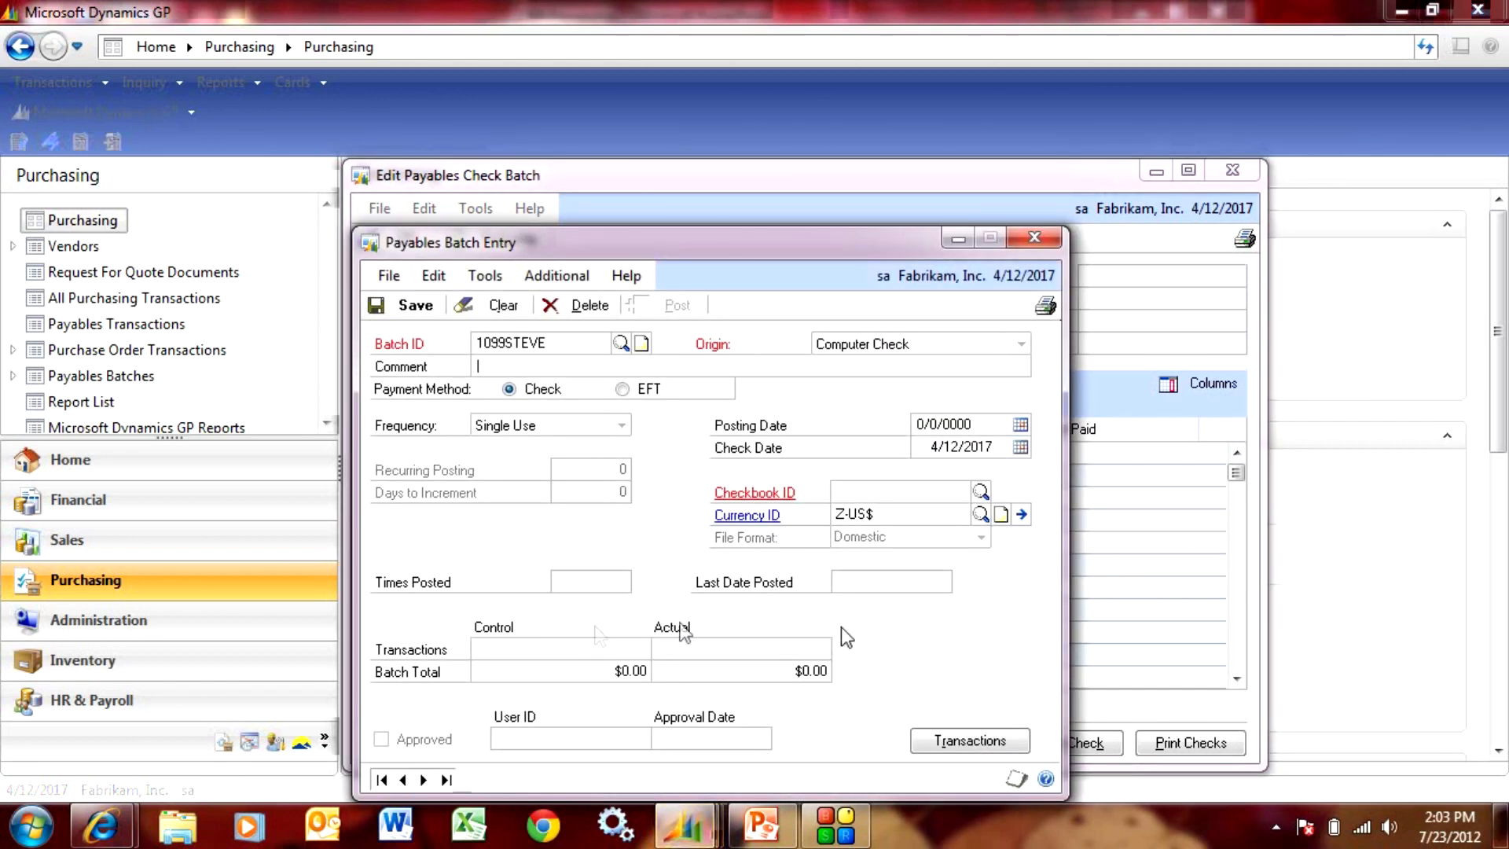
pyautogui.click(981, 492)
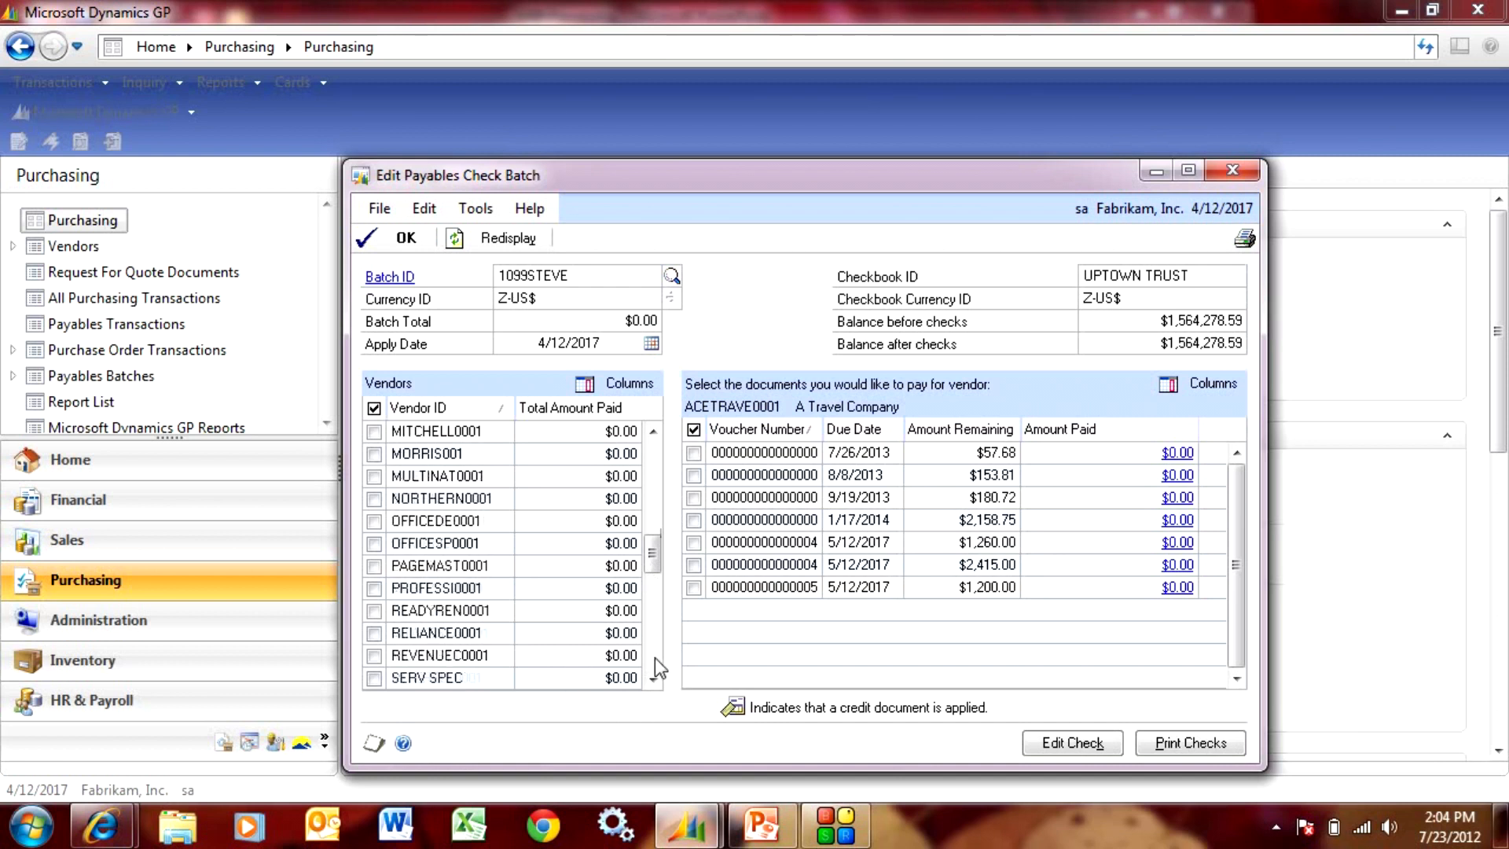
pyautogui.click(374, 452)
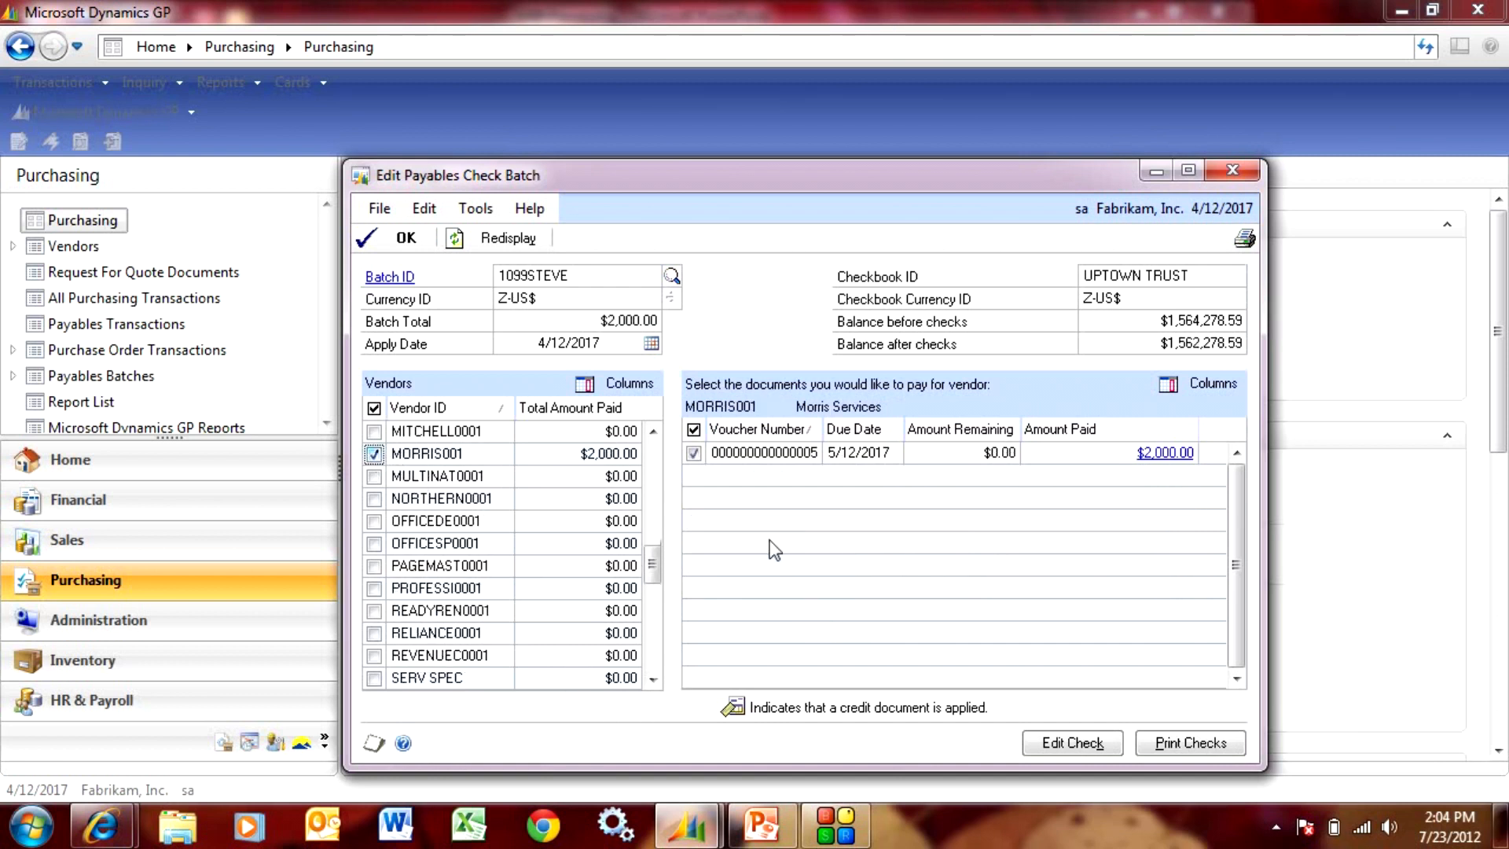
pyautogui.click(1191, 742)
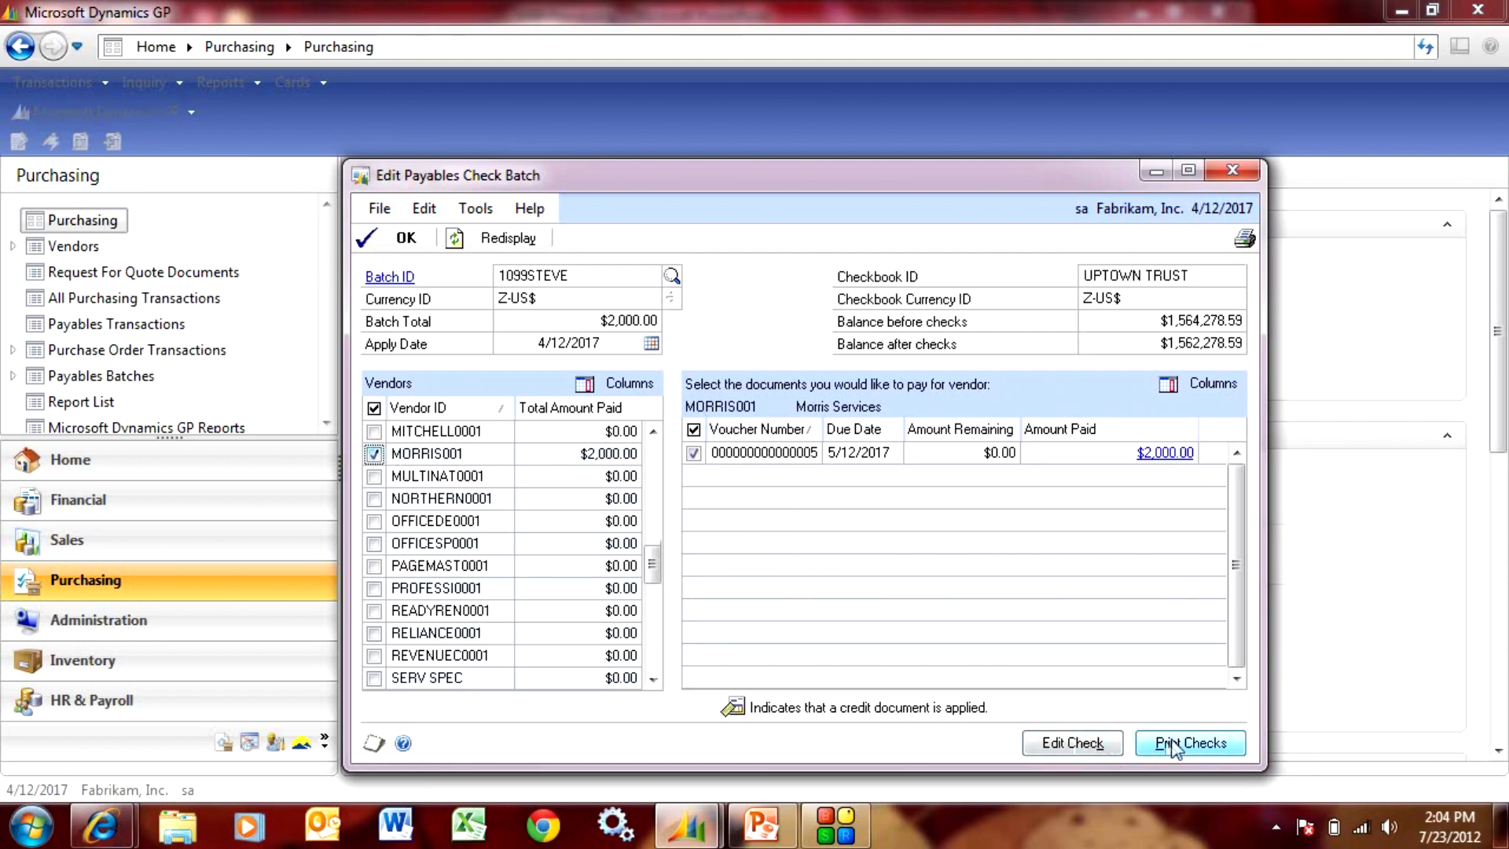
# Print the $2,000.00 Morris Services check to screen and process Post Payables Checks for the batch
pyautogui.click(1190, 742)
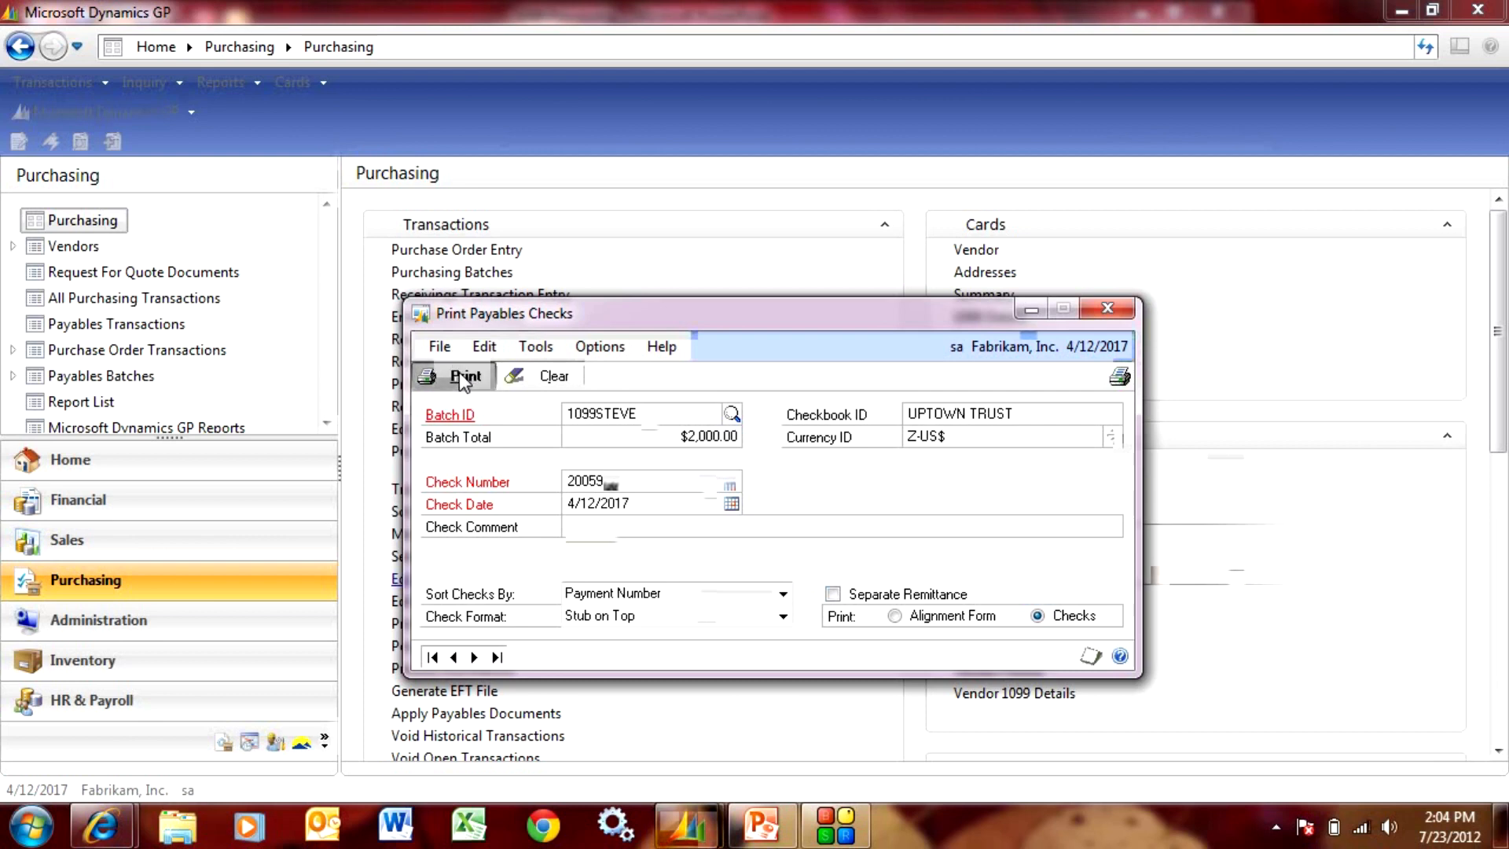
pyautogui.click(465, 376)
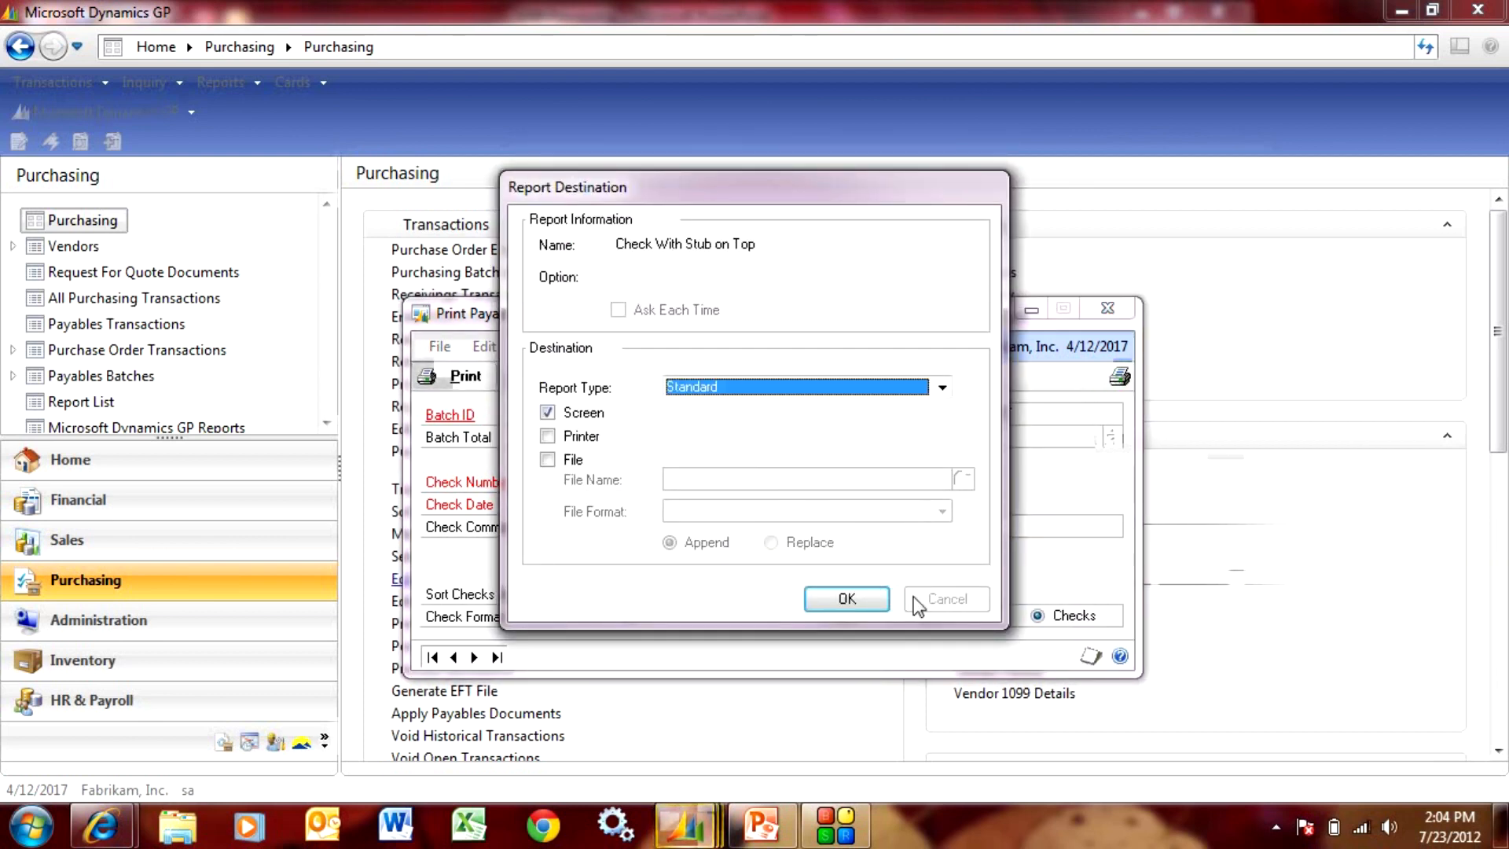
pyautogui.click(845, 599)
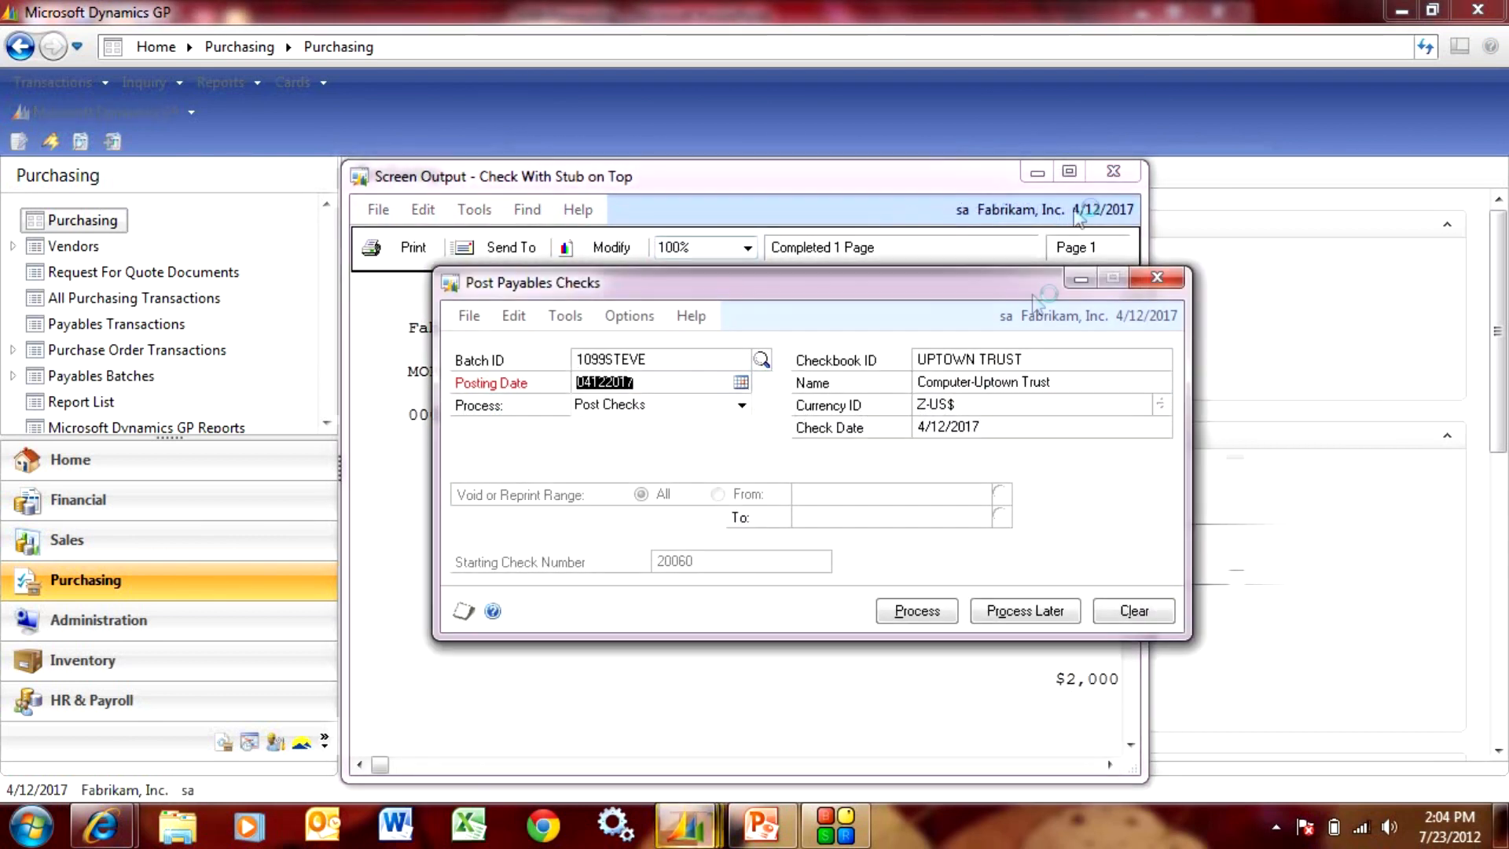
pyautogui.click(917, 610)
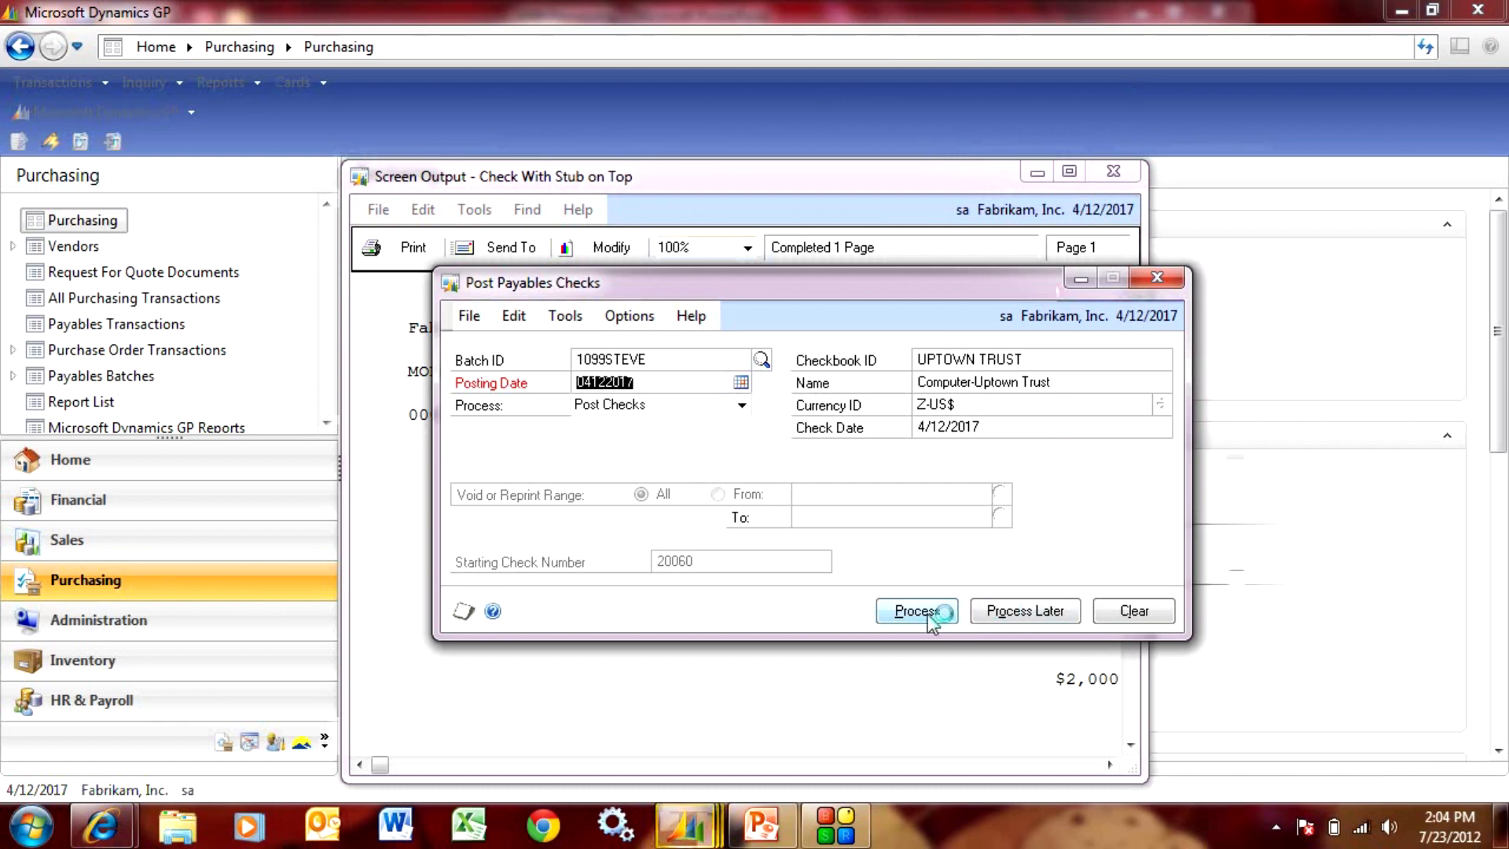
pyautogui.click(918, 609)
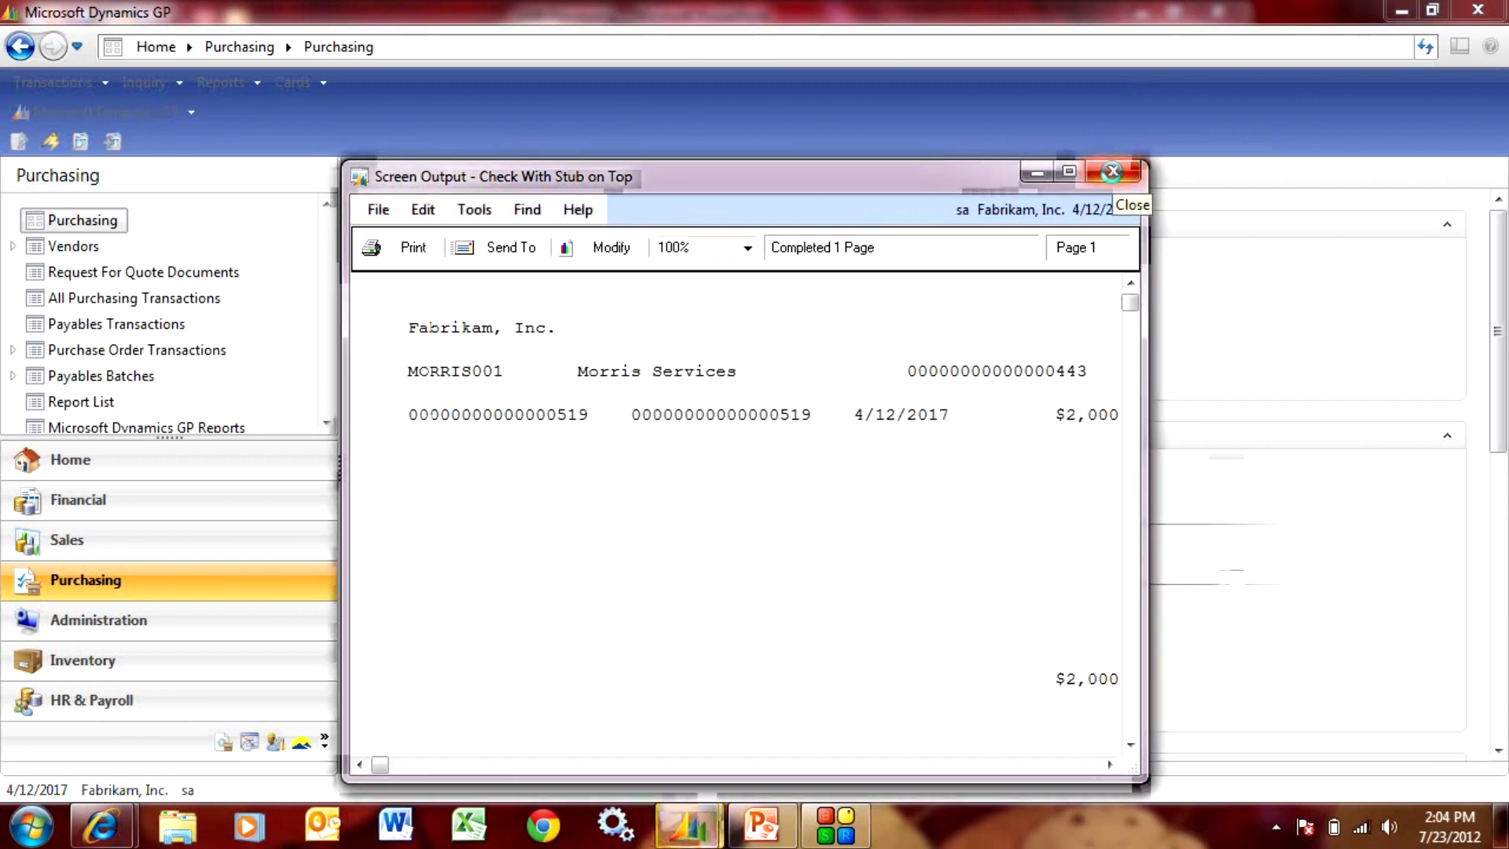
pyautogui.click(1110, 171)
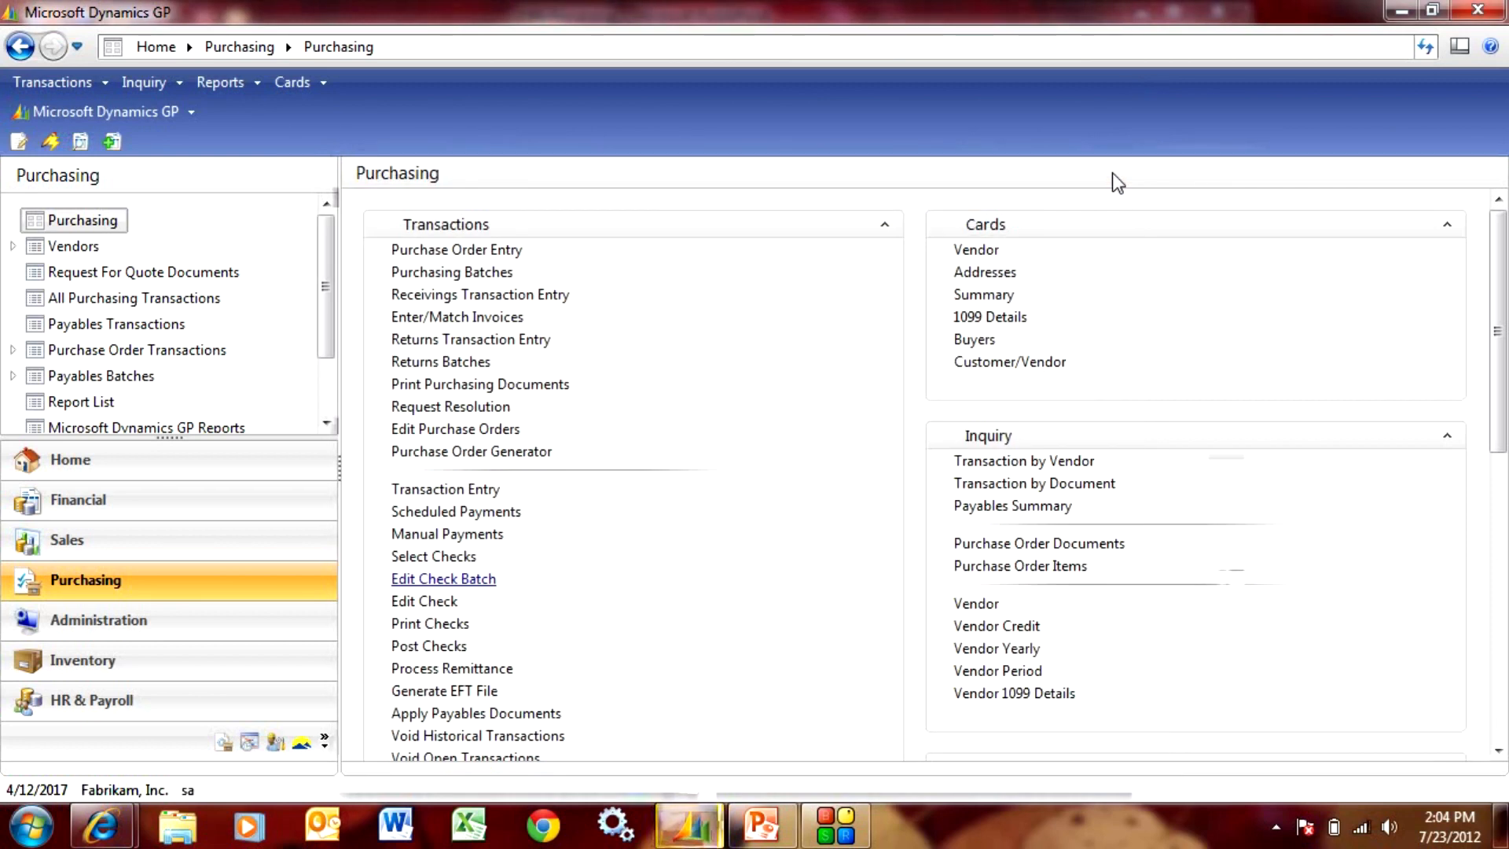
# Run Print 1099 from Routines for 2017 Miscellaneous forms, all vendors
pyautogui.scroll(-3)
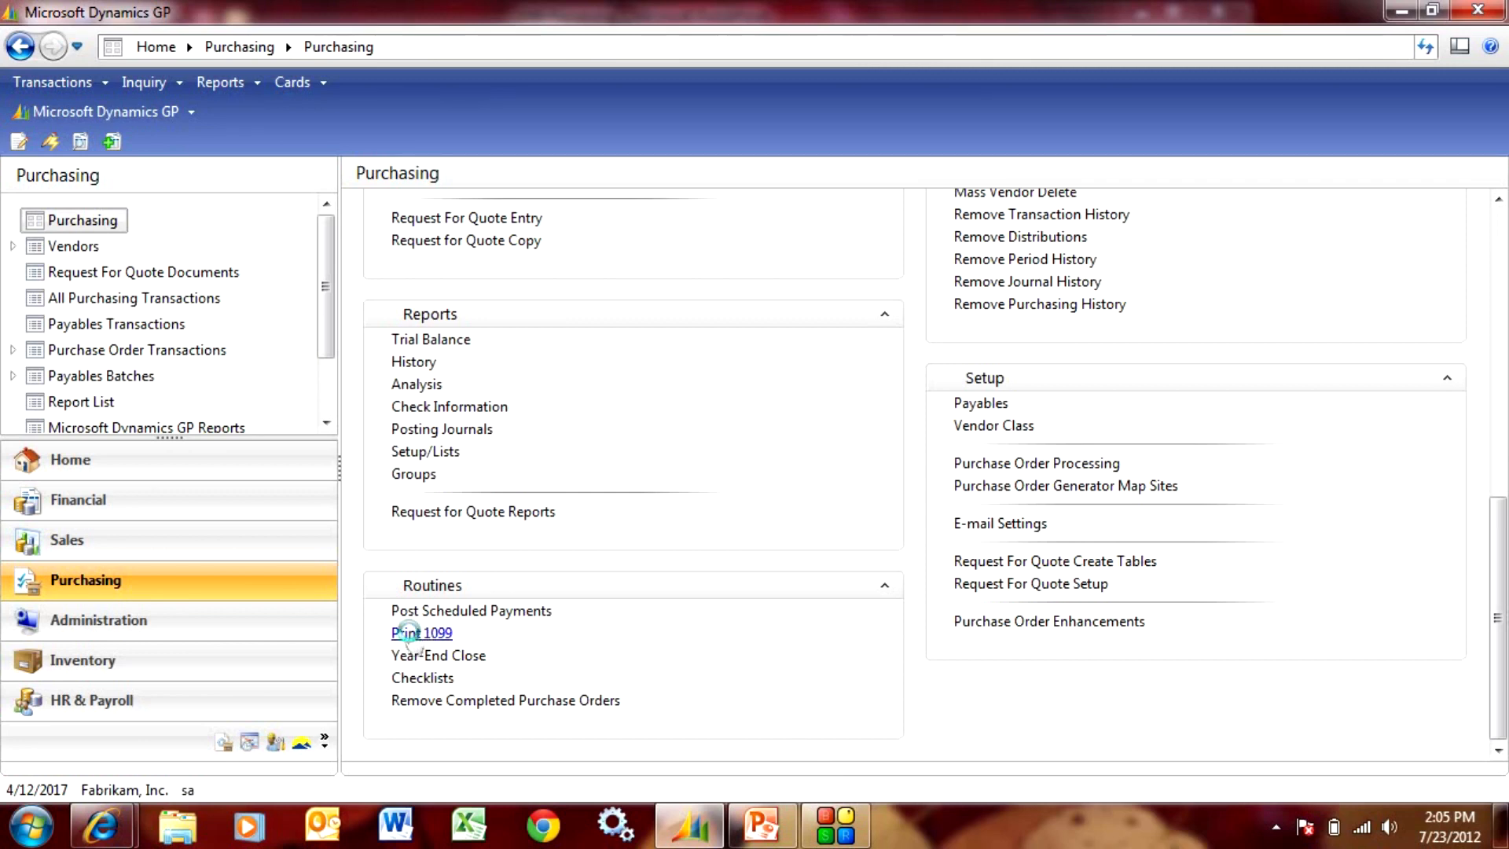
pyautogui.click(421, 632)
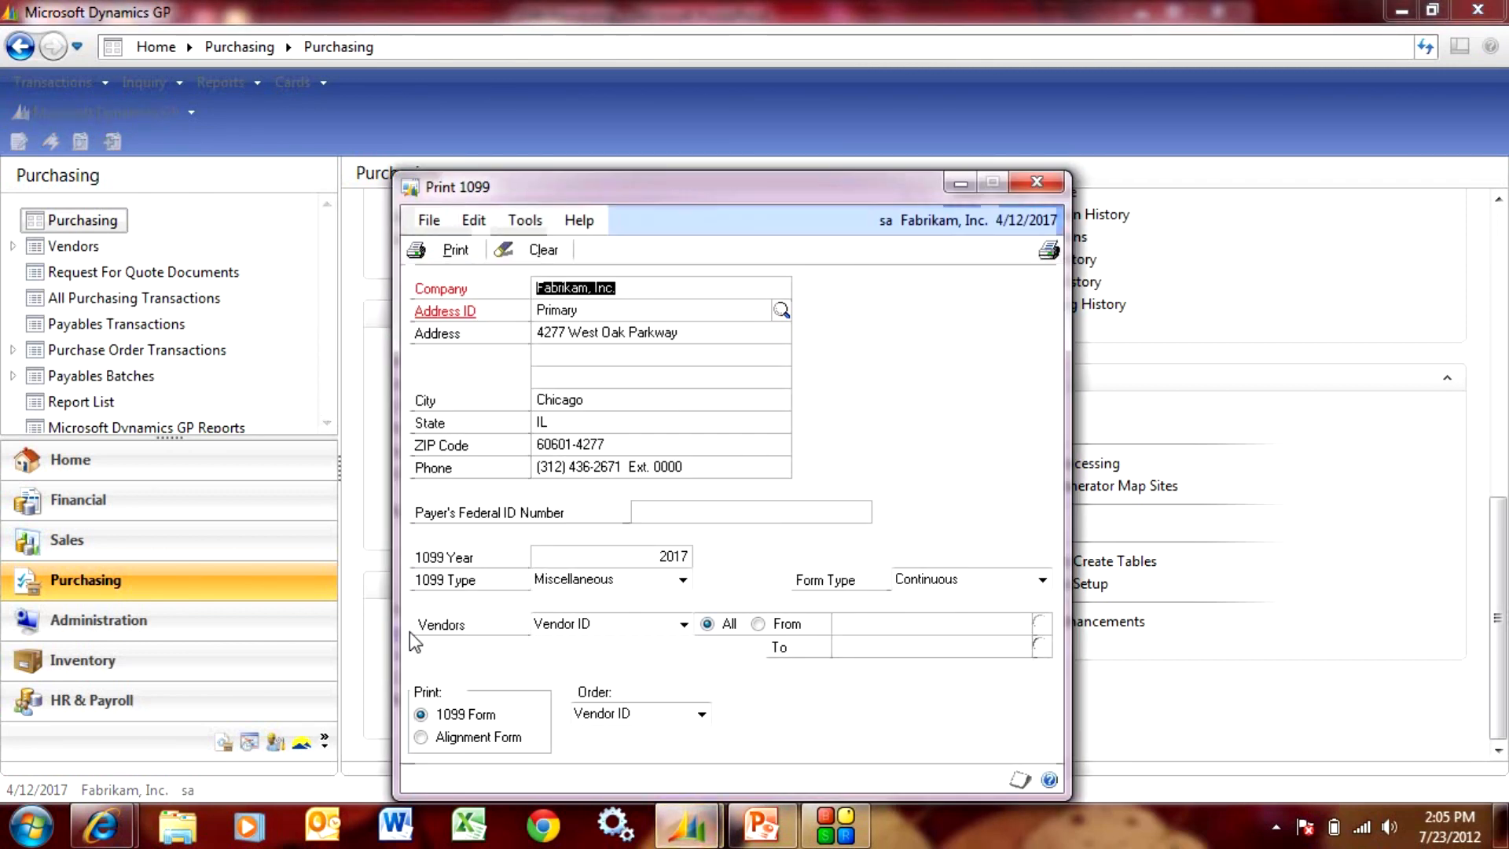
pyautogui.moveTo(740, 583)
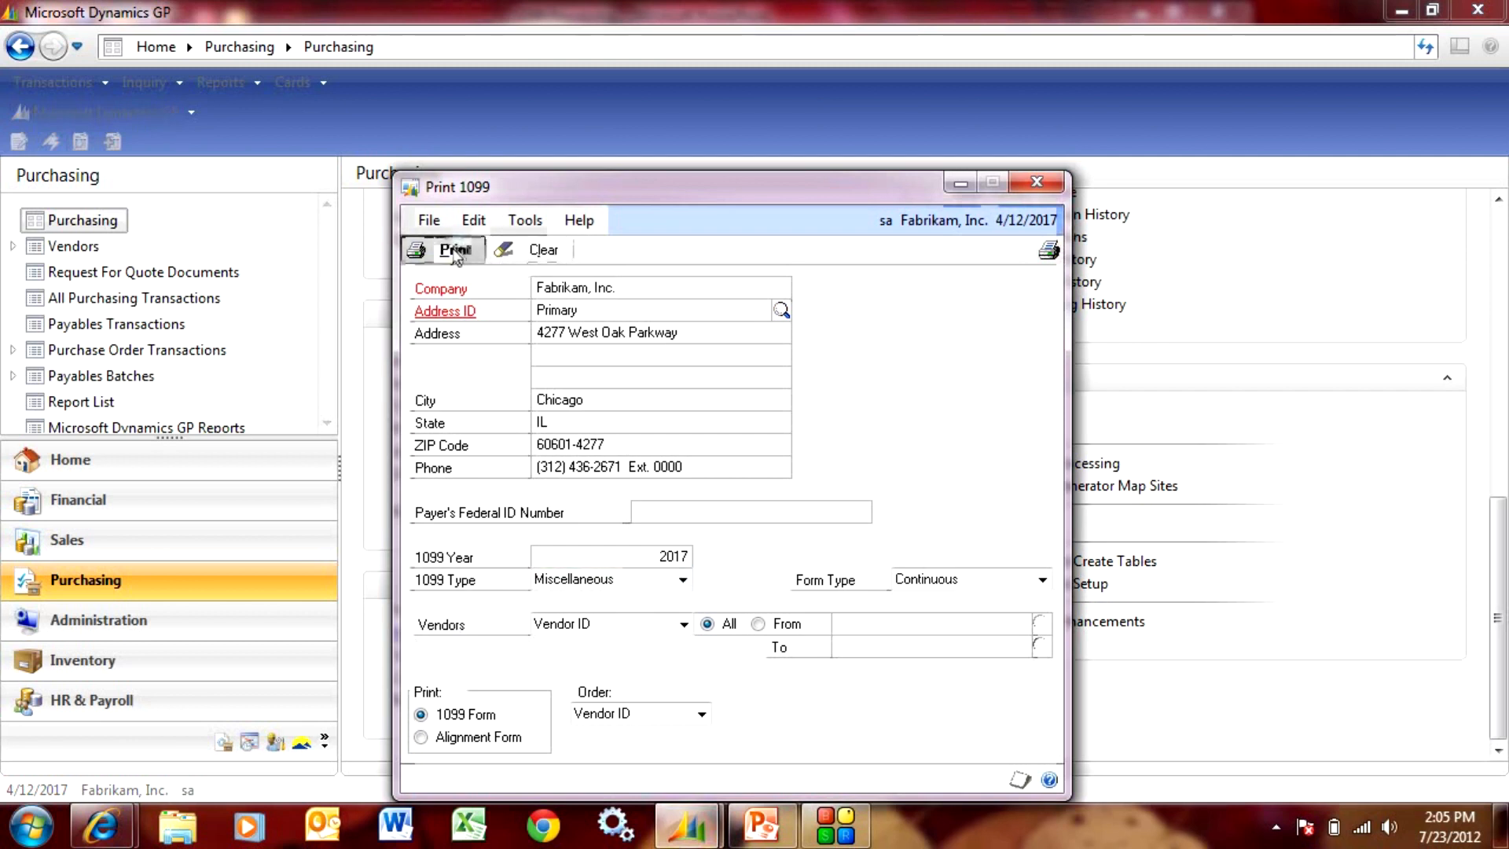
pyautogui.click(452, 248)
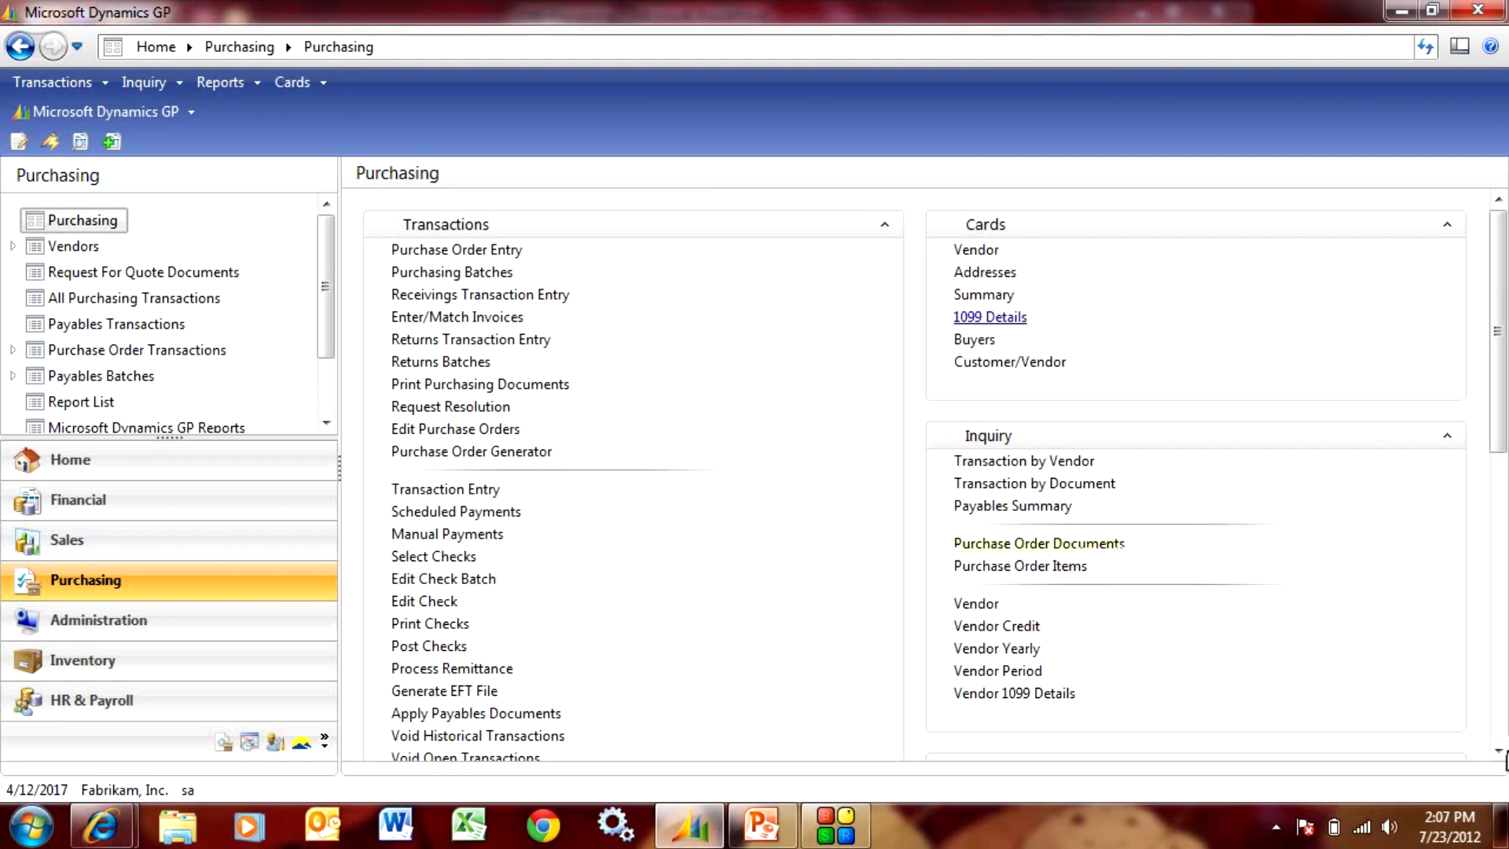
pyautogui.moveTo(1487, 767)
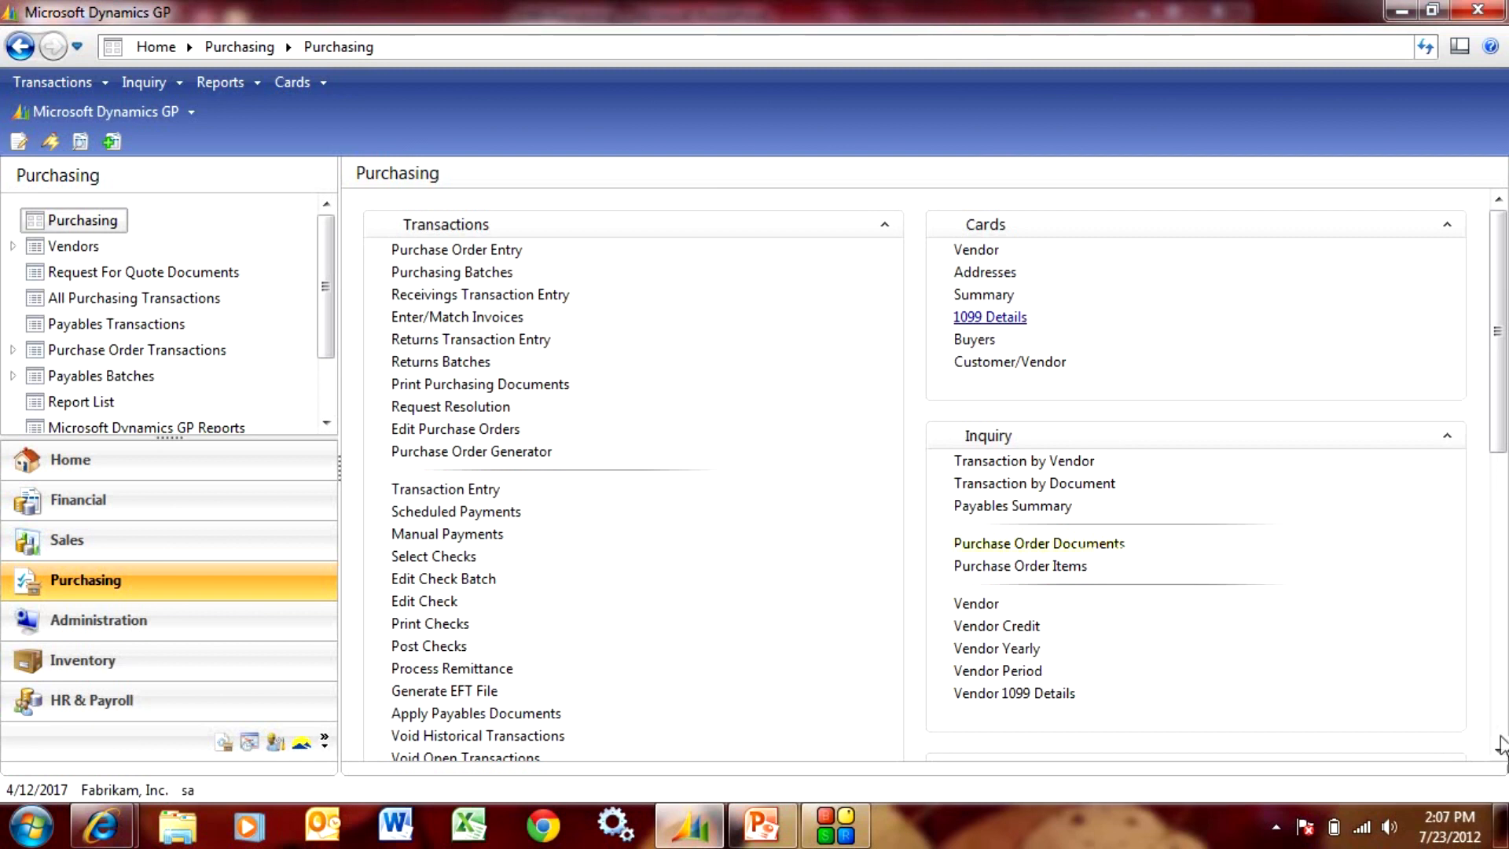
# Bring up 1099 Details for vendor MORRIS001
pyautogui.click(991, 317)
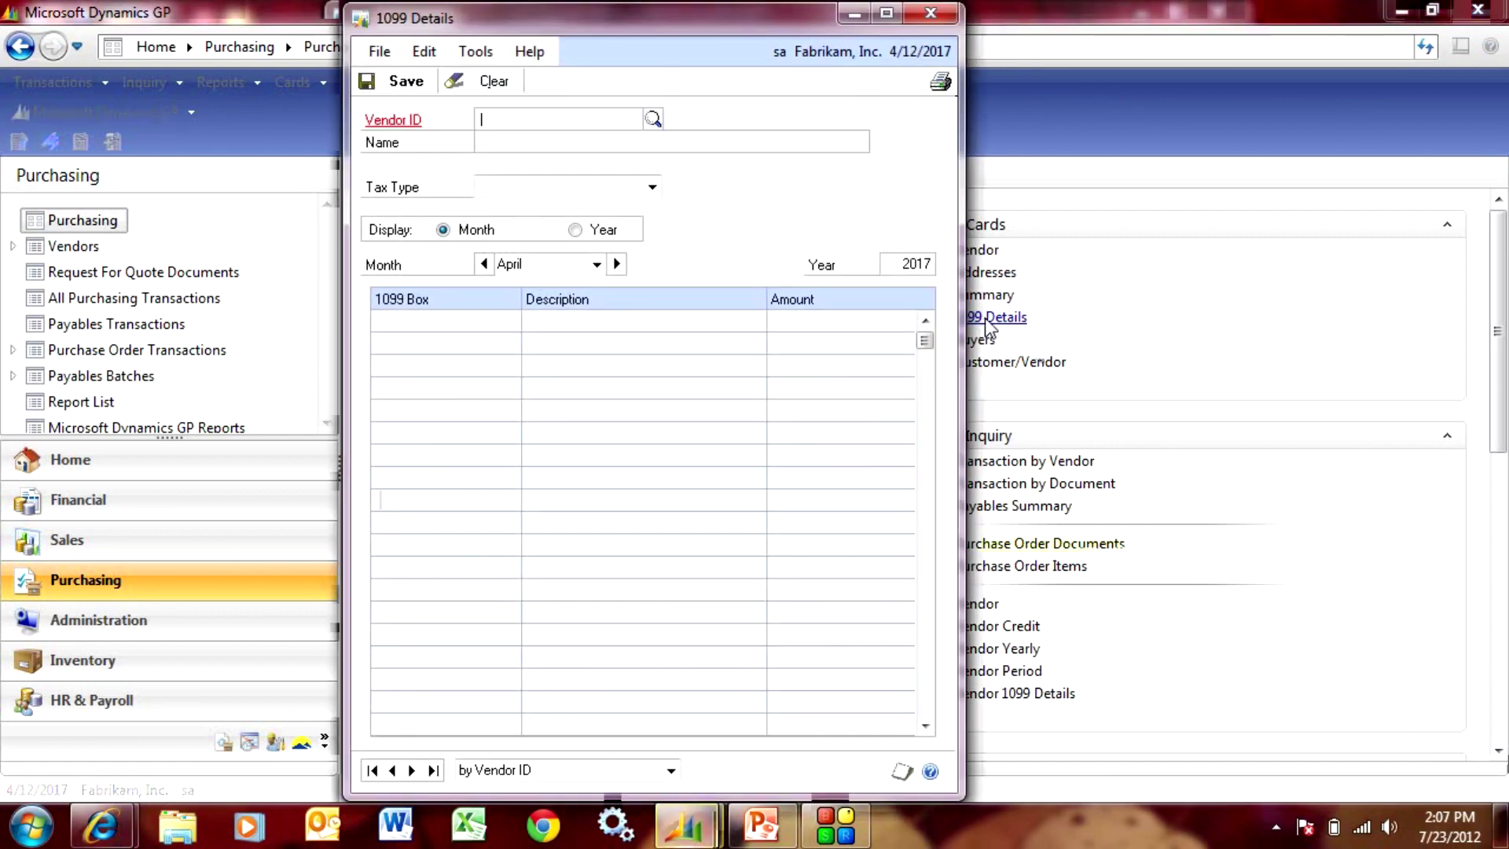
pyautogui.moveTo(1001, 250)
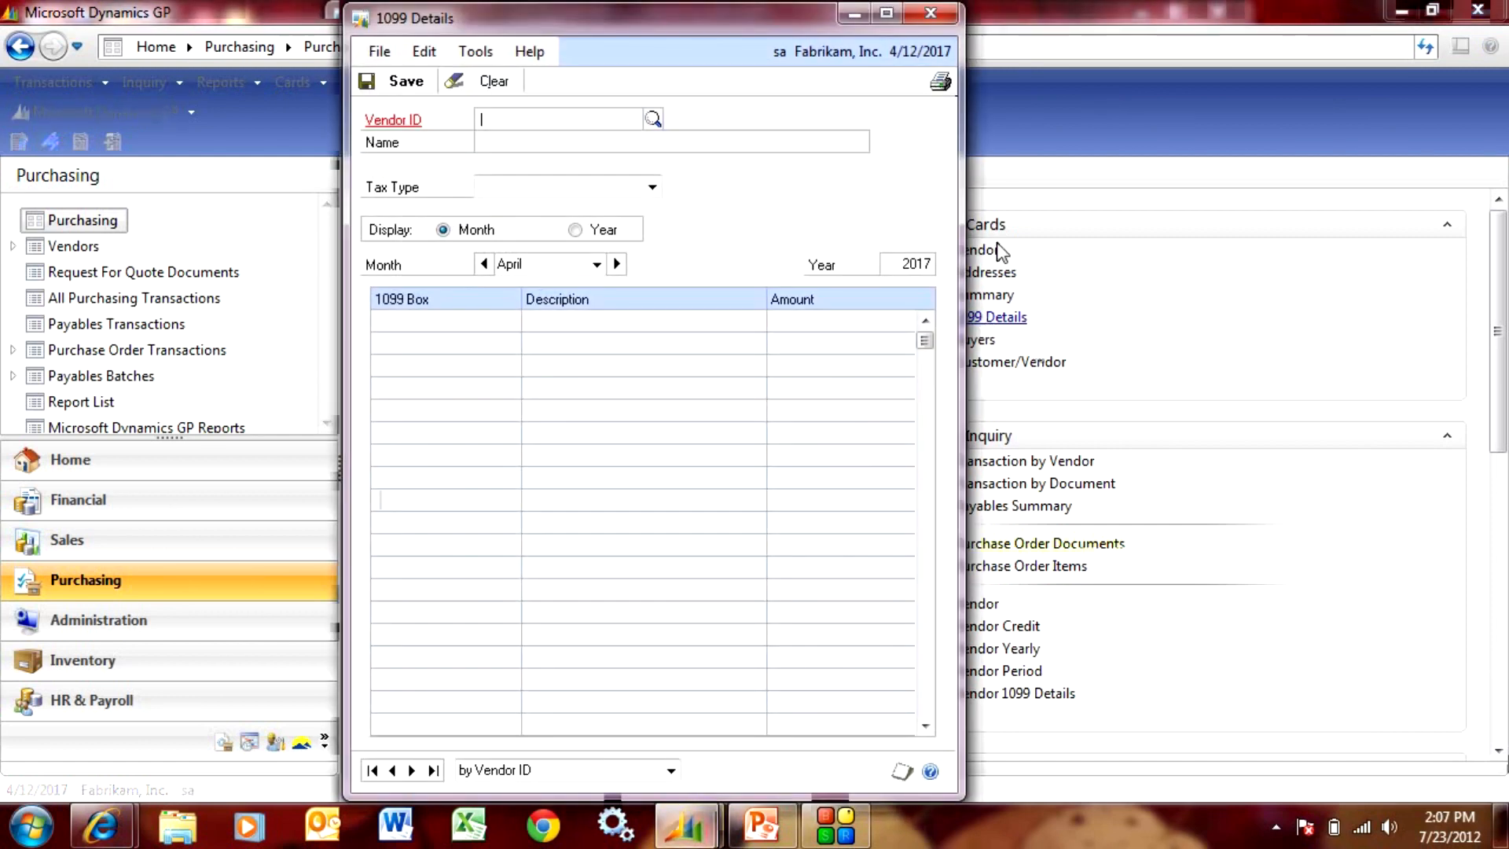
pyautogui.write('MOR')
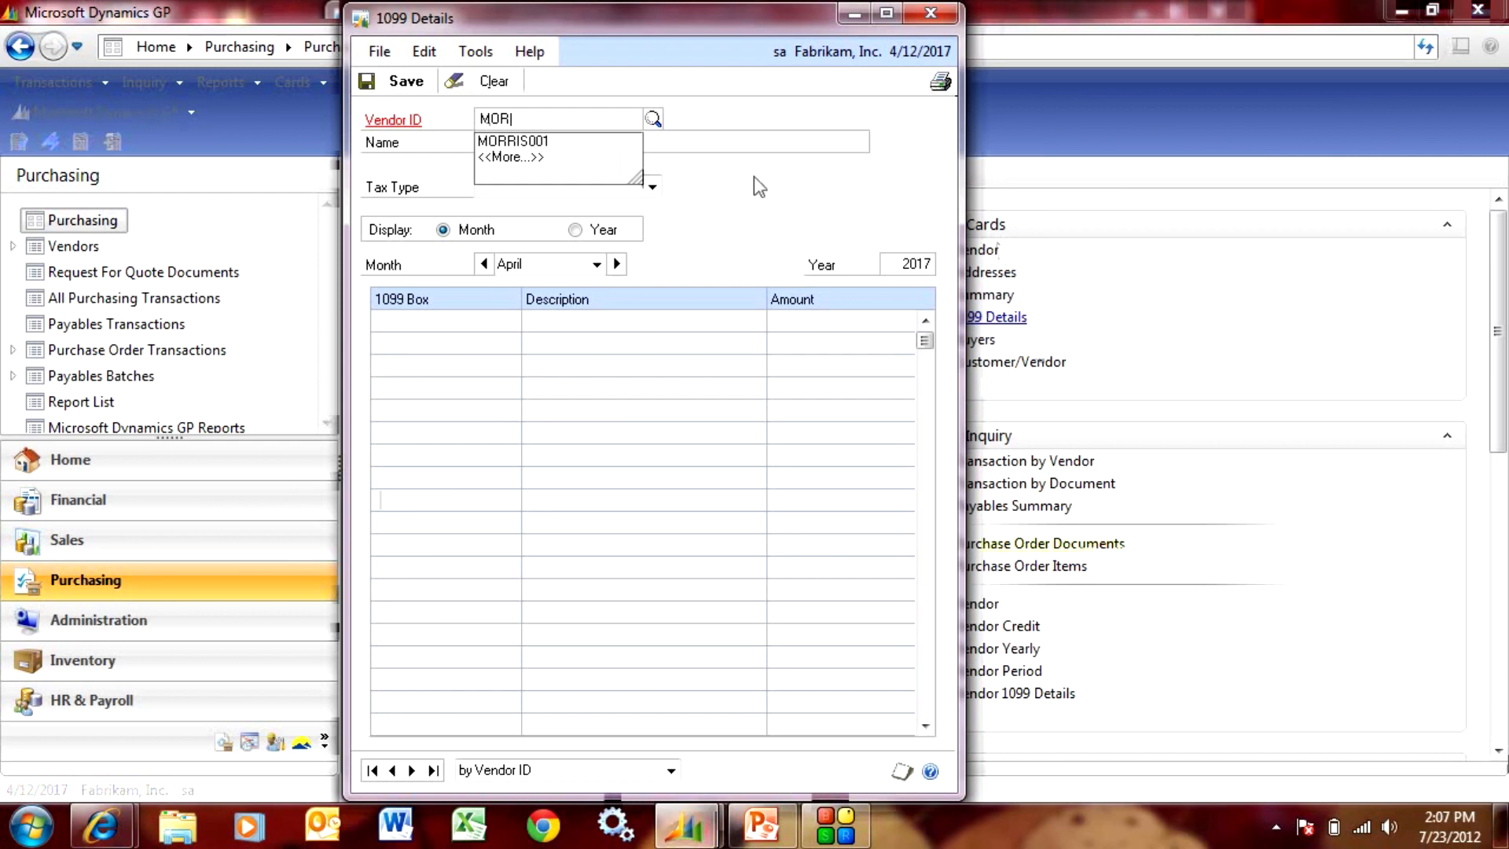
pyautogui.click(513, 141)
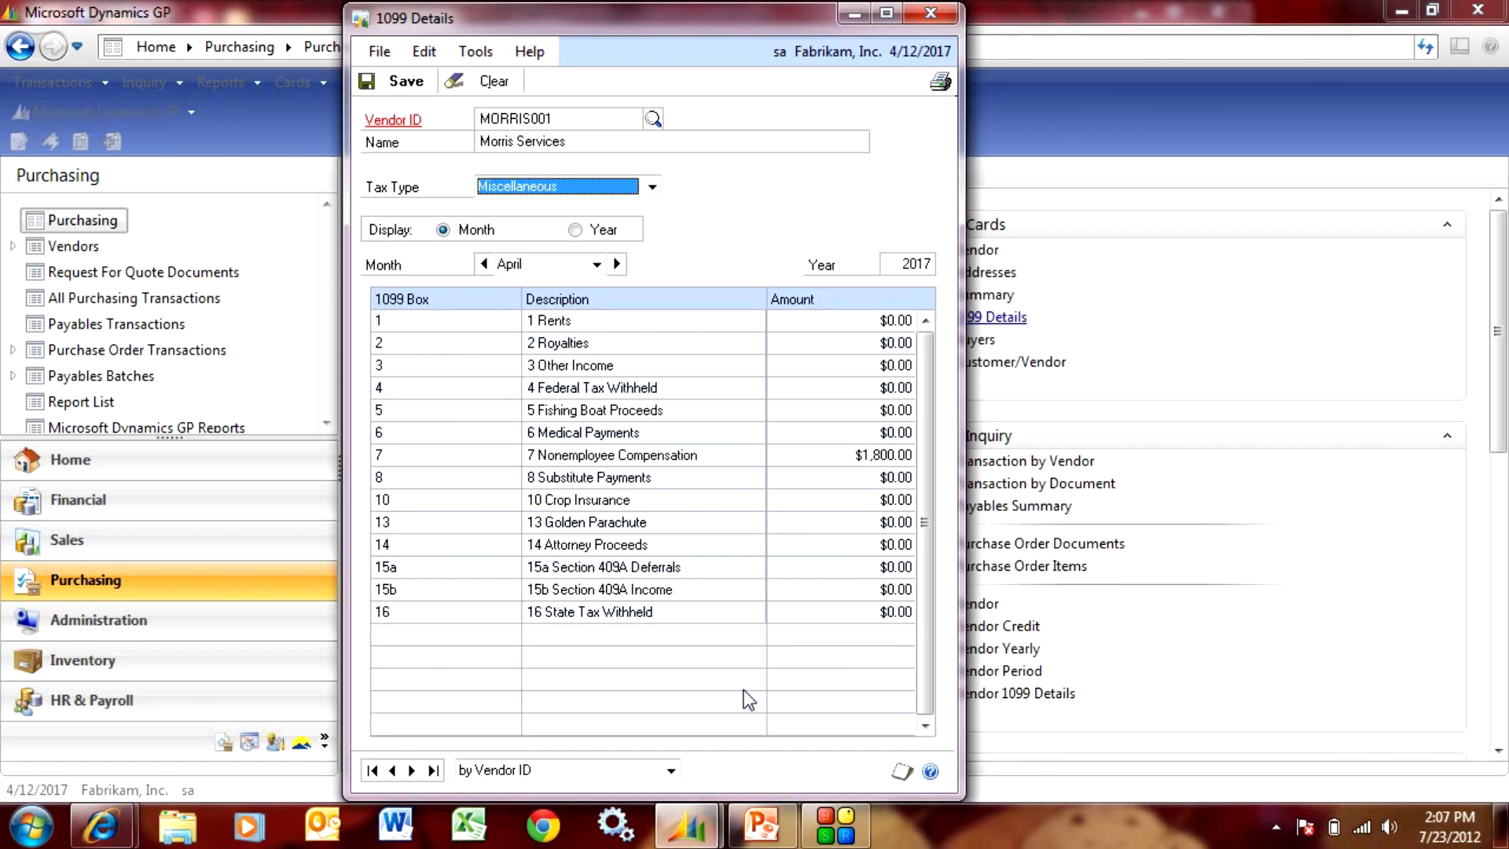
pyautogui.moveTo(755, 684)
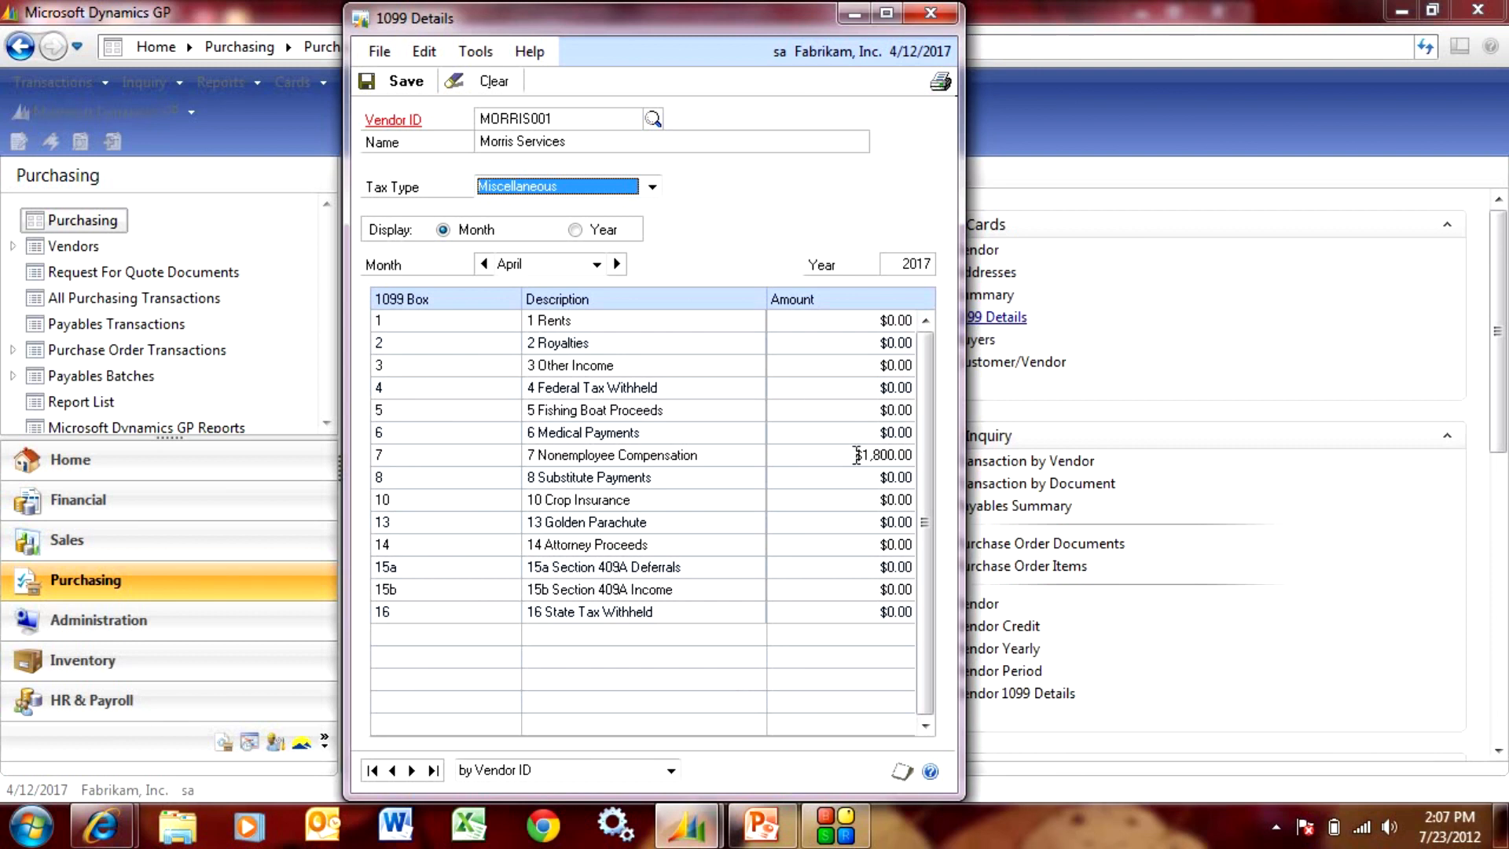
# Change the box 7 Nonemployee Compensation amount to 1500.00 and save it
pyautogui.click(883, 456)
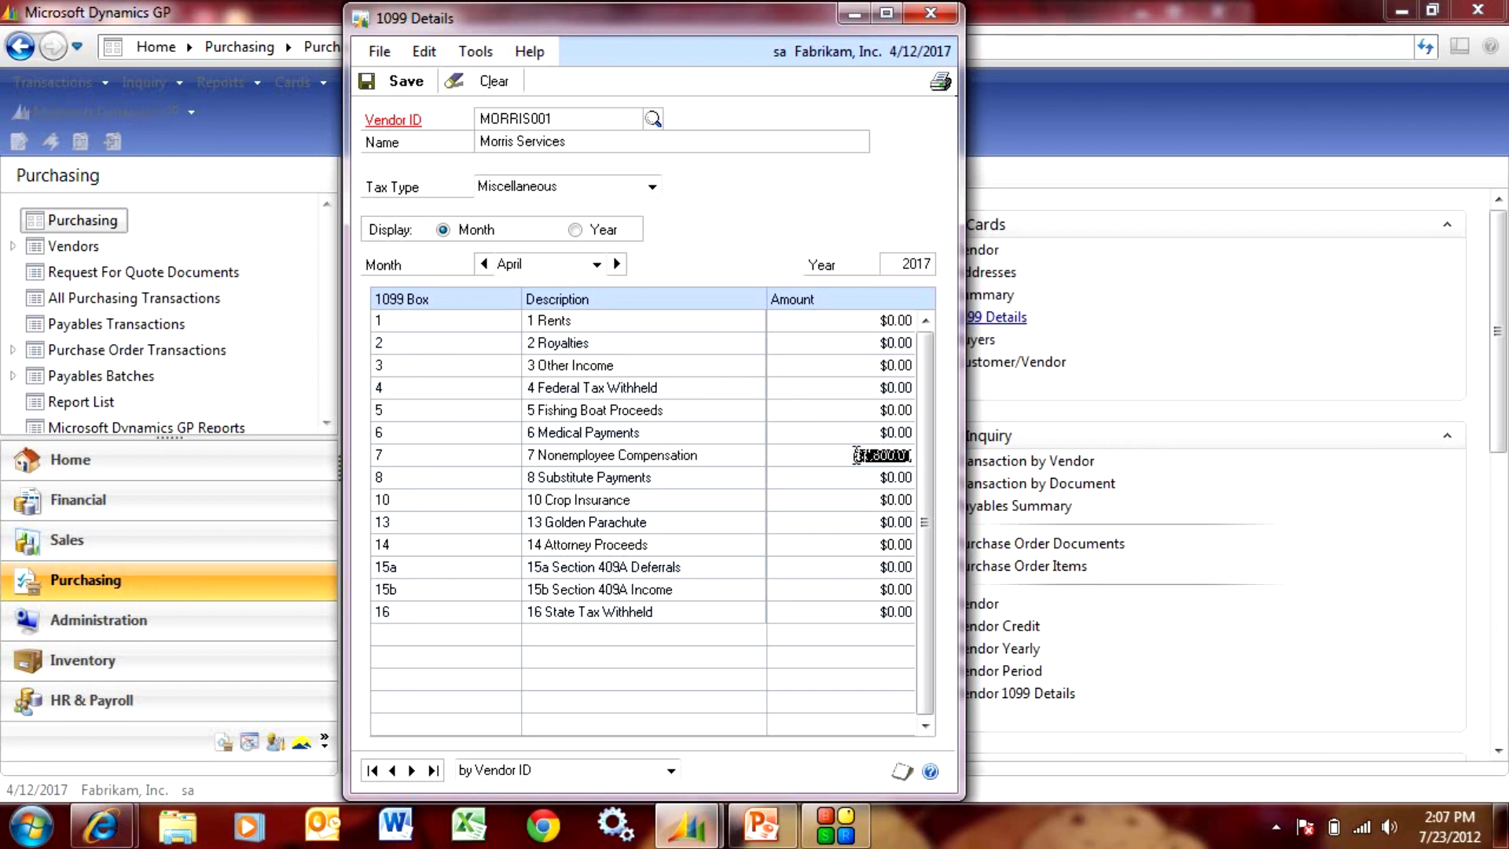
pyautogui.write('0.15')
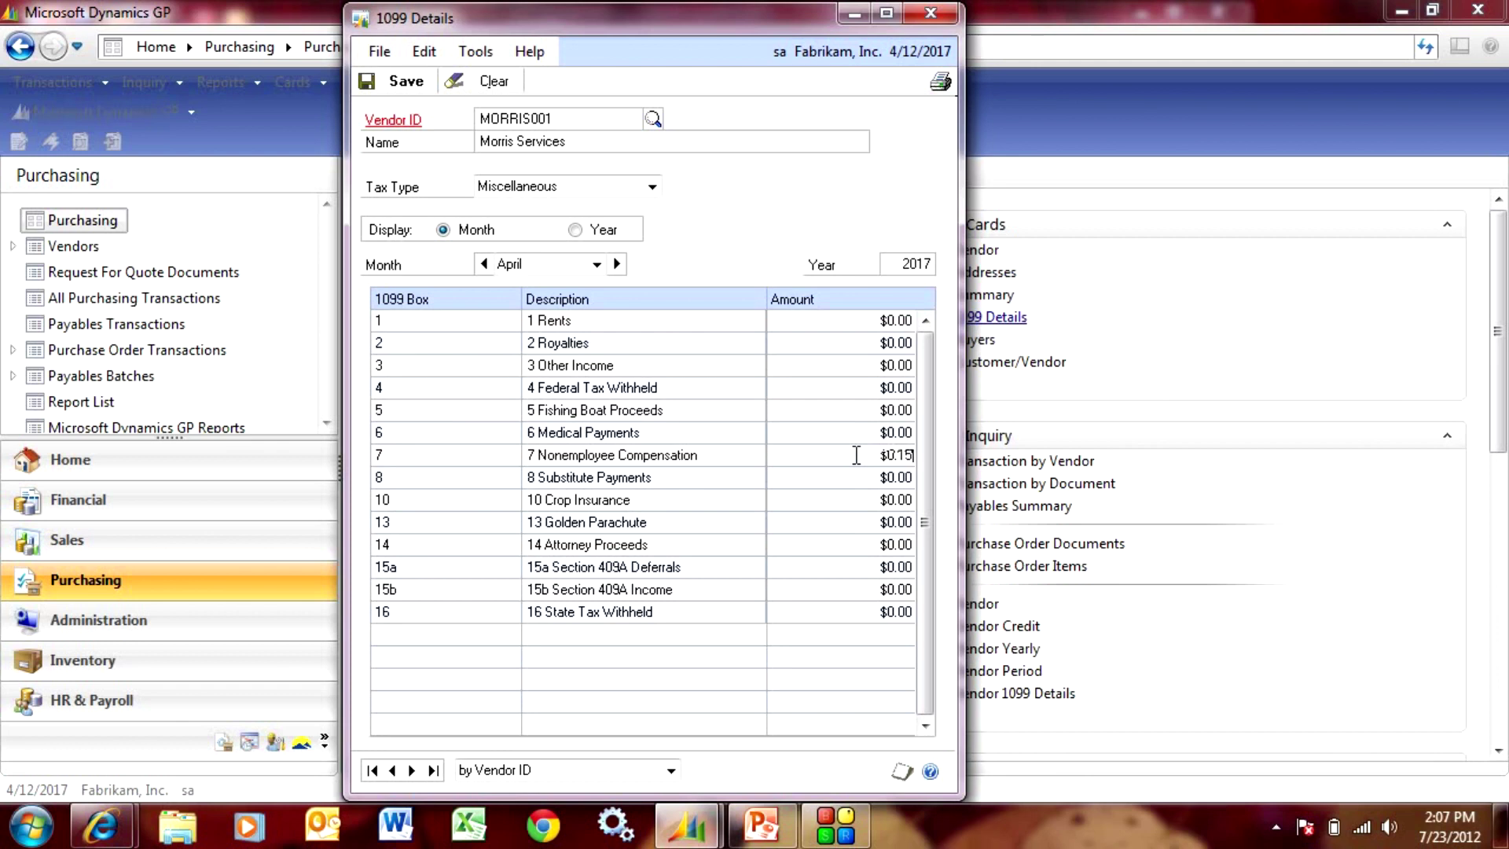
pyautogui.write('1500.00')
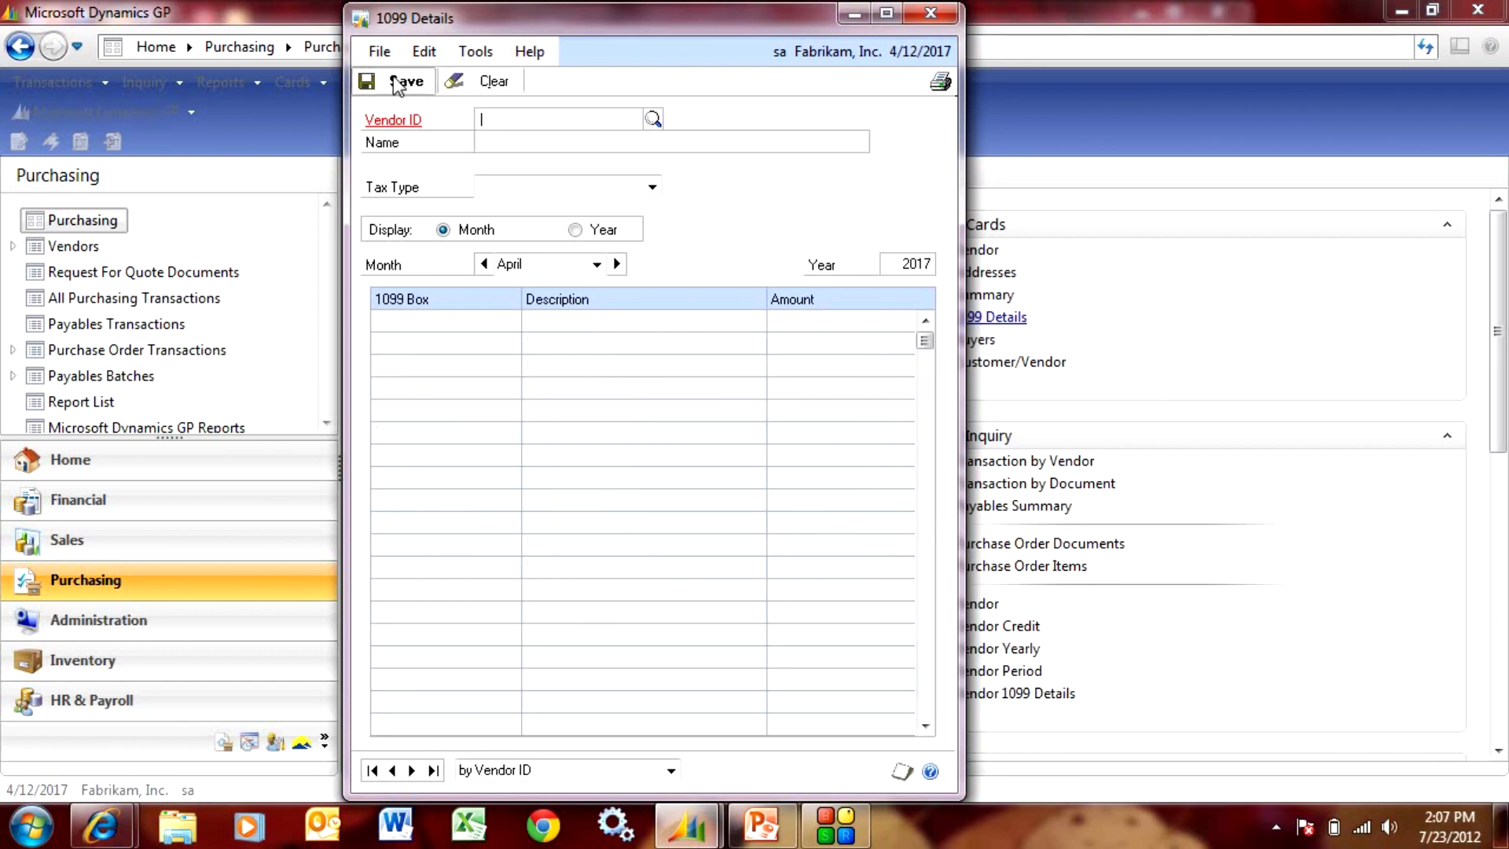
pyautogui.click(930, 13)
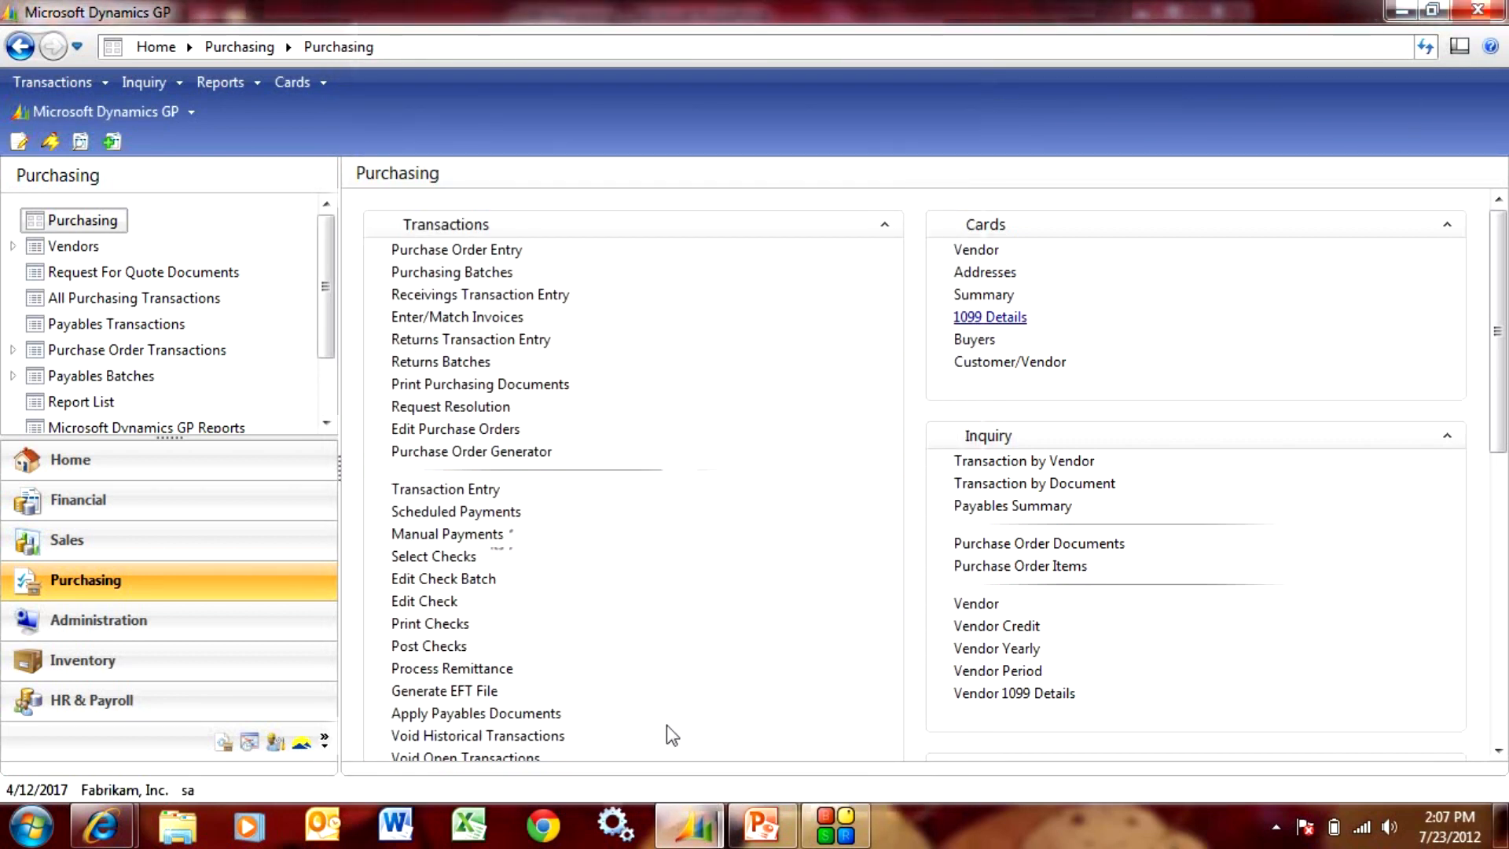
pyautogui.moveTo(629, 698)
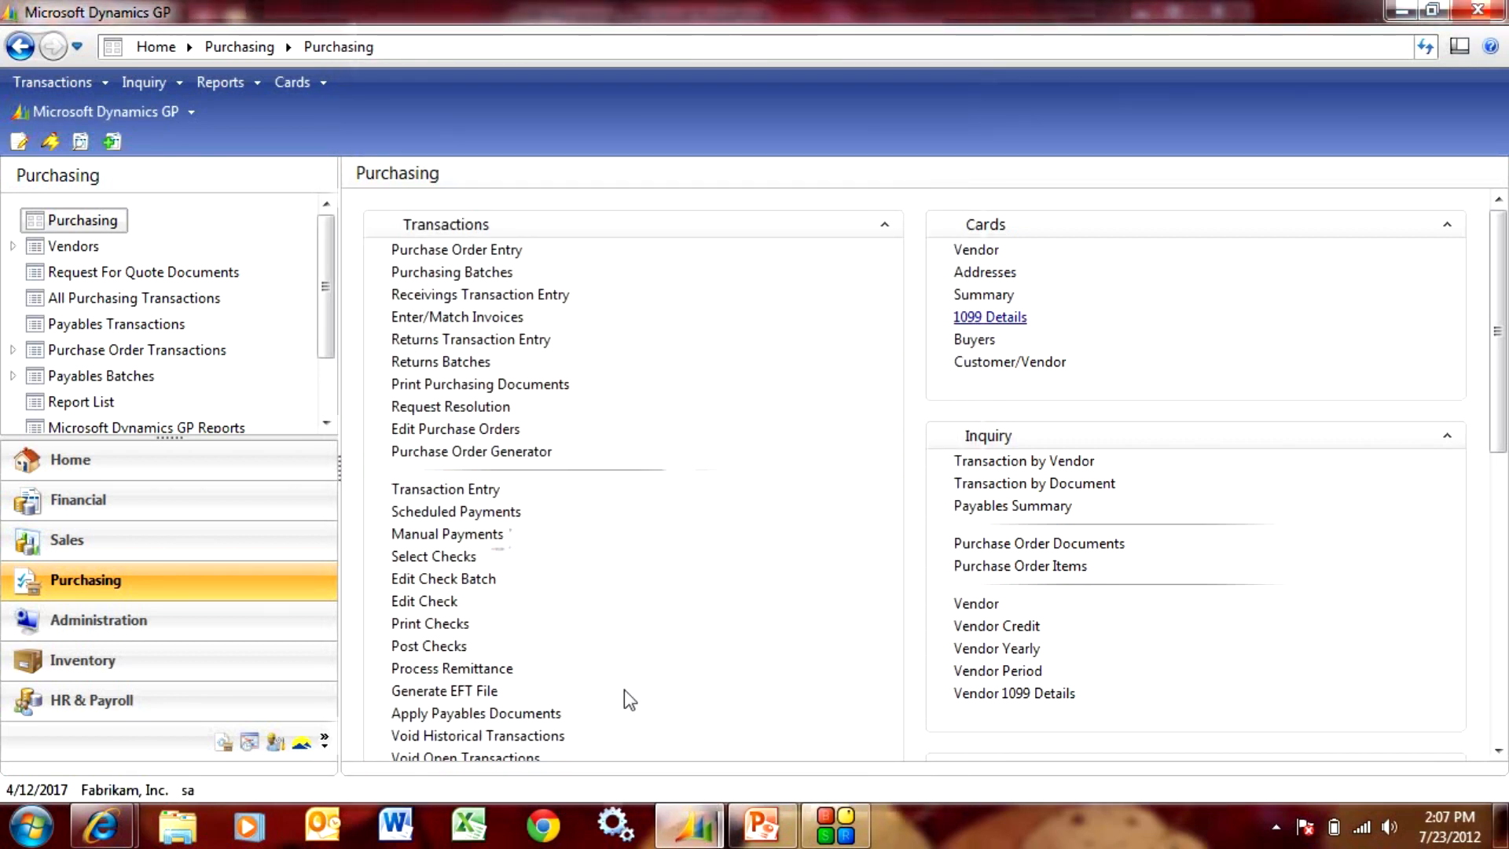